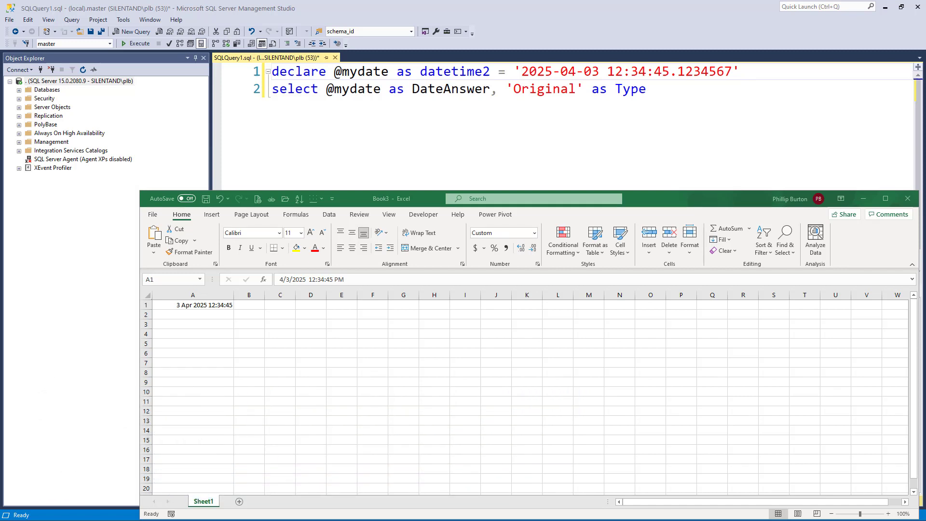
Enter formulas =A1+1 and =A1+7 below the date for a day and a week later
click(193, 304)
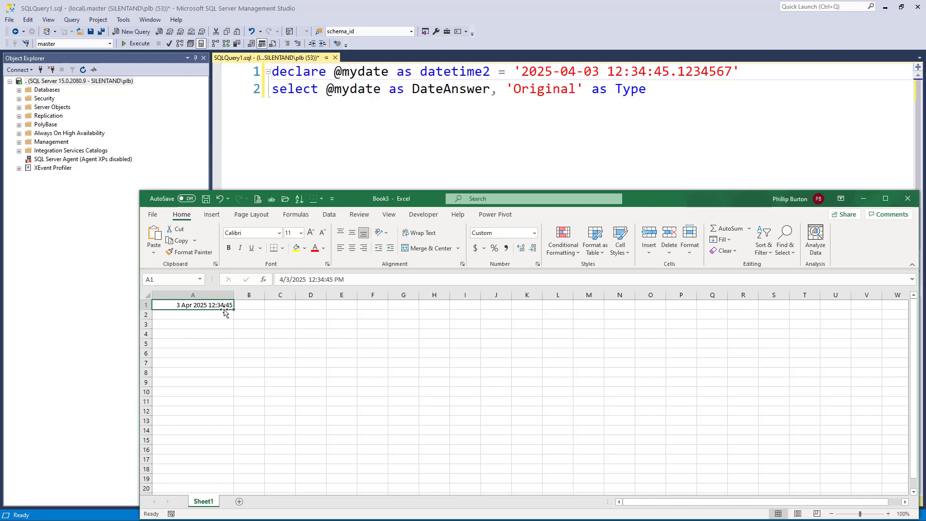
click(193, 314)
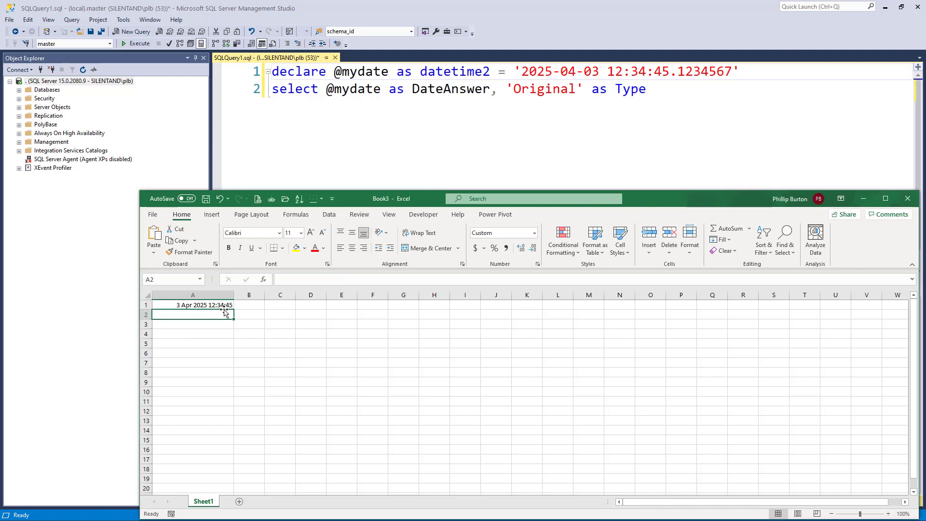
text(=A1+)
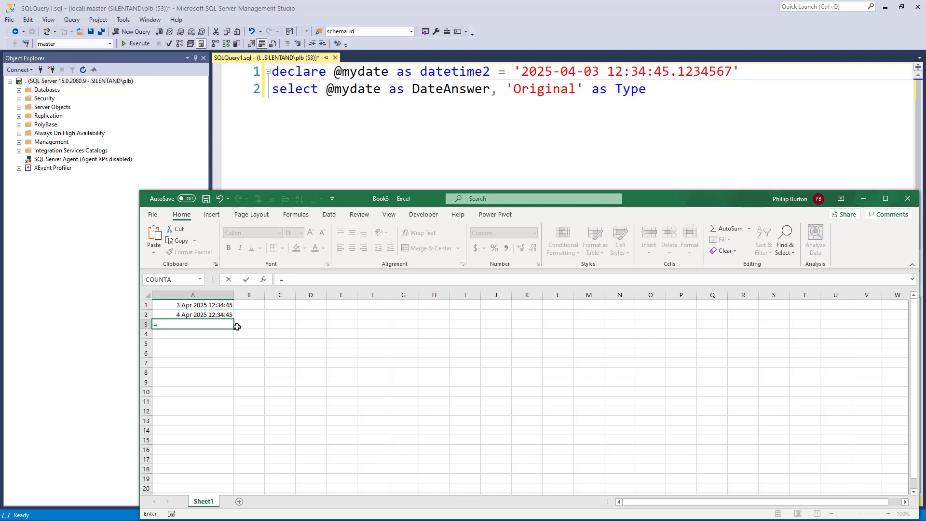
text(A1+7)
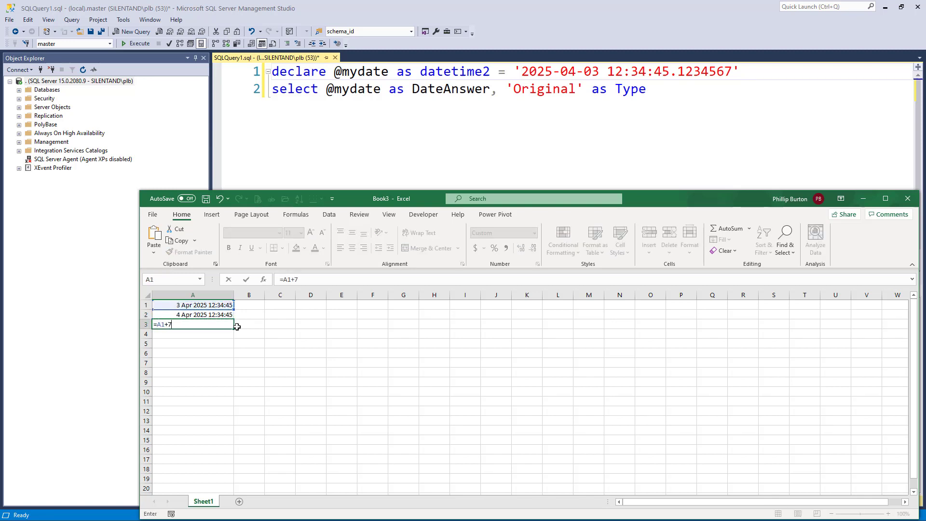
key(Return)
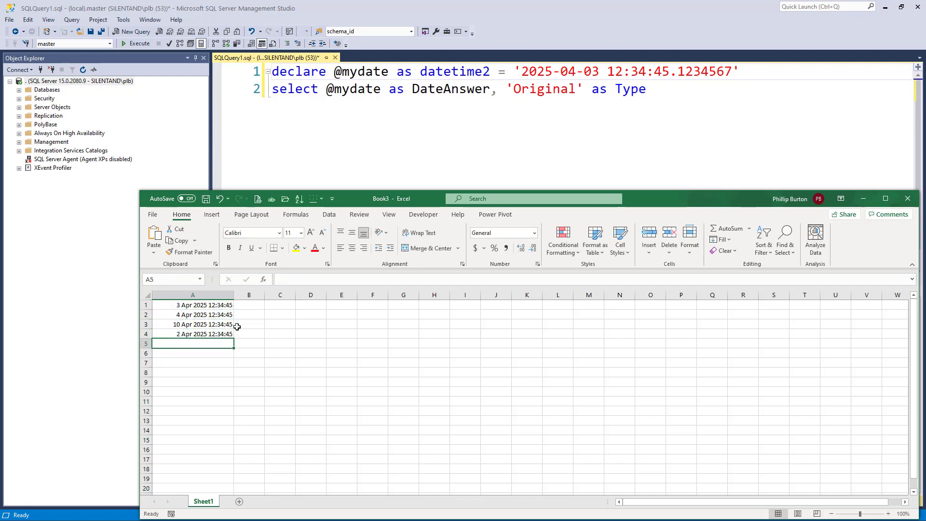
Enter formulas for a day earlier and an hour later (=A1+1/24), then review A3
text(=A1+)
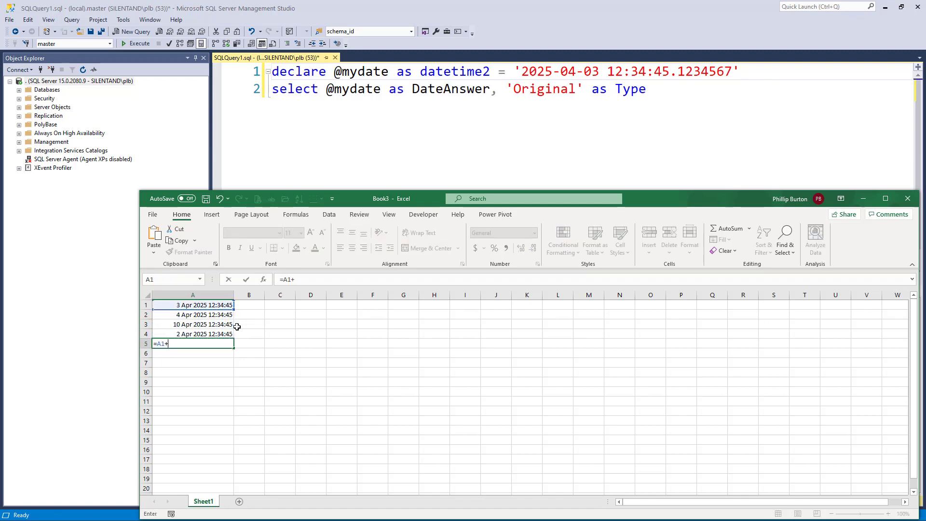
text(+1/24)
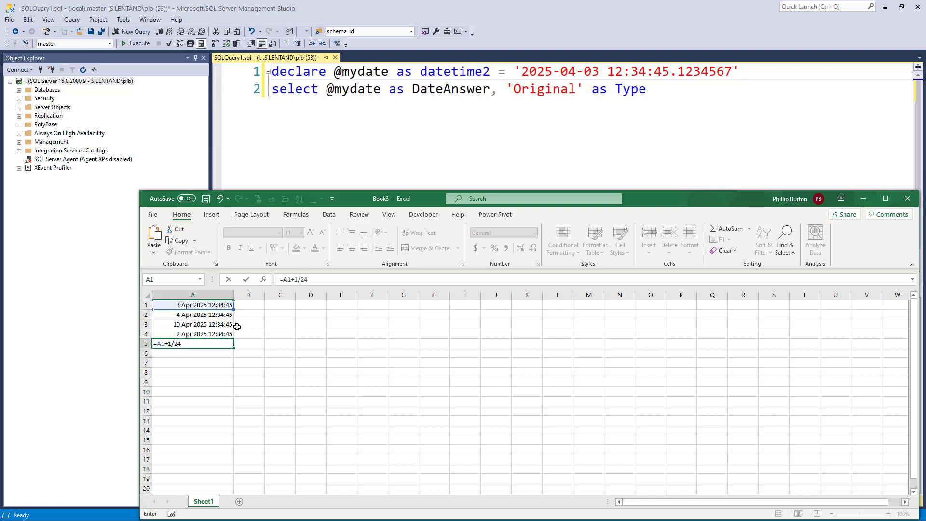
key(Return)
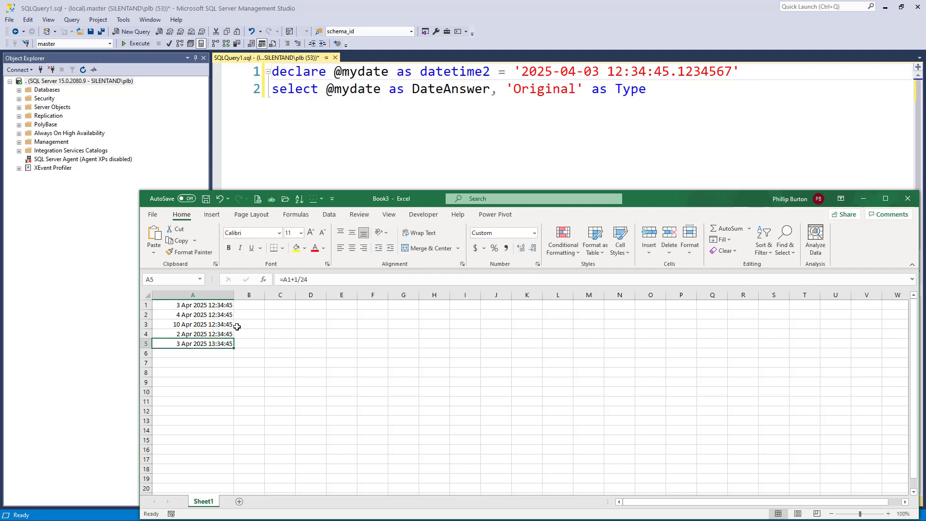
click(193, 324)
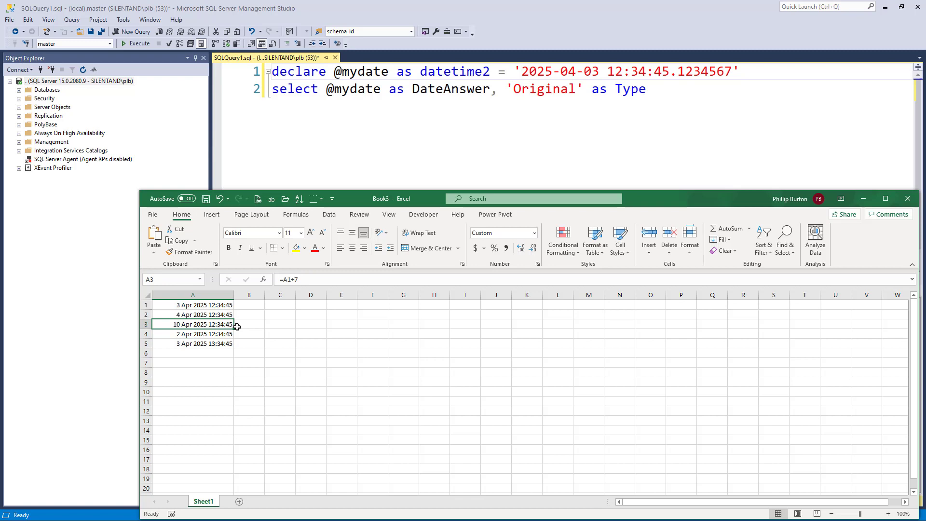
click(192, 314)
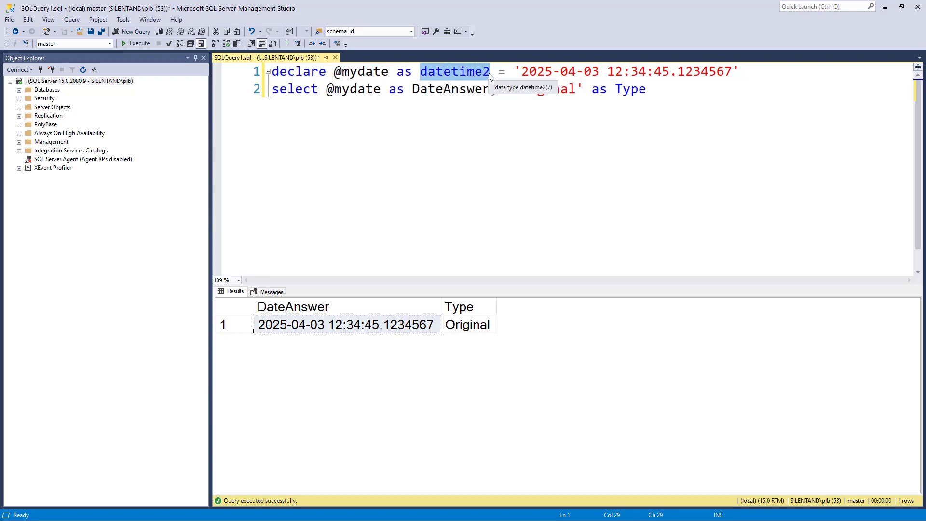
mouse_move(672, 70)
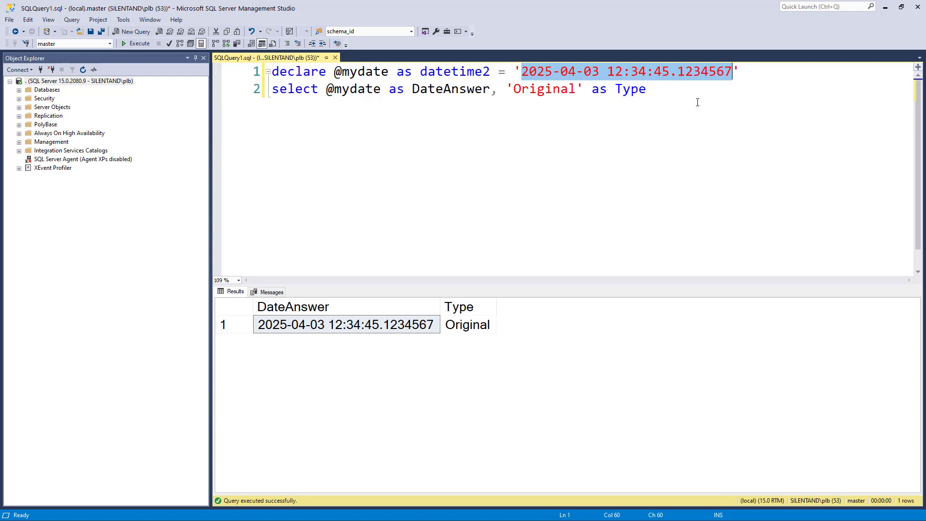
mouse_move(641, 52)
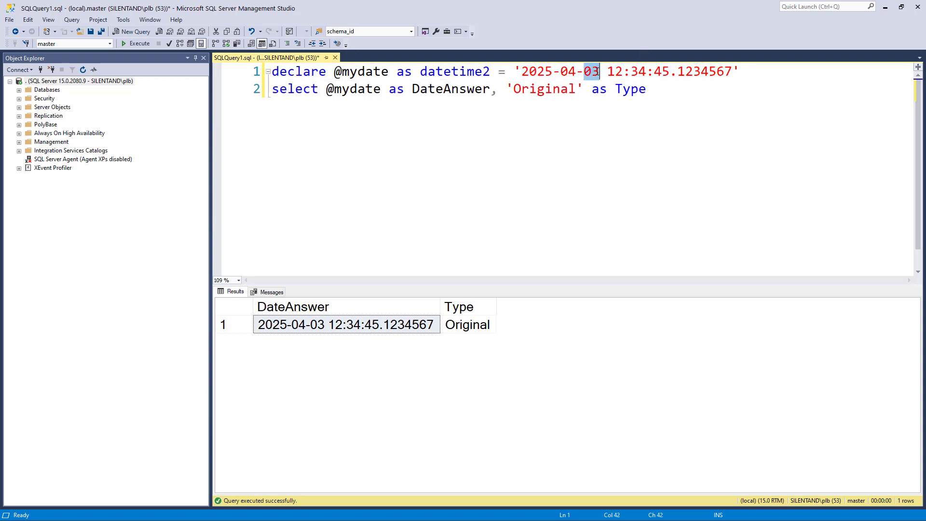
Insert a T between the date and time in the literal and highlight the select line
click(604, 71)
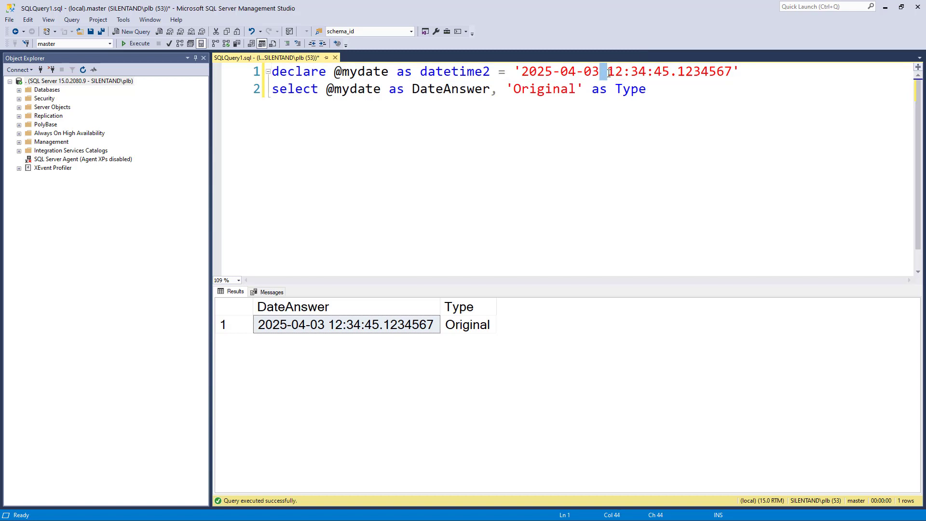
text(T)
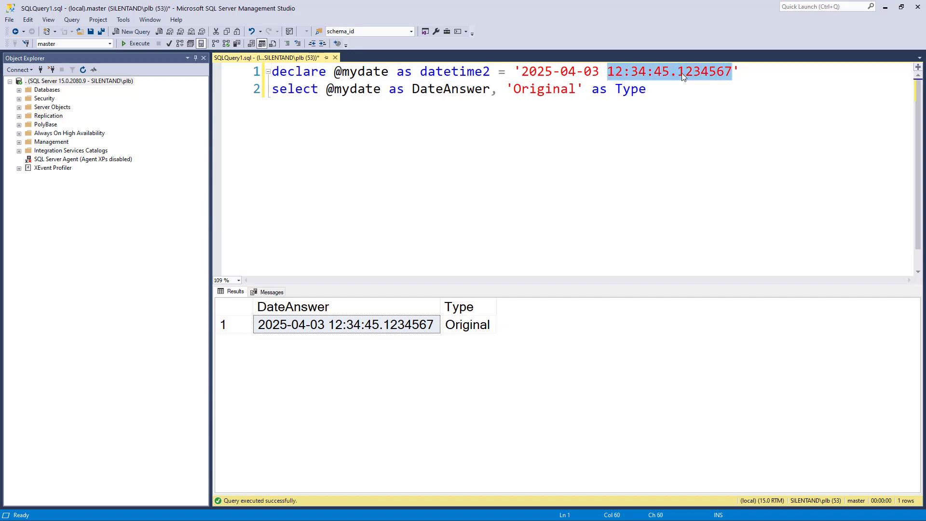
click(288, 89)
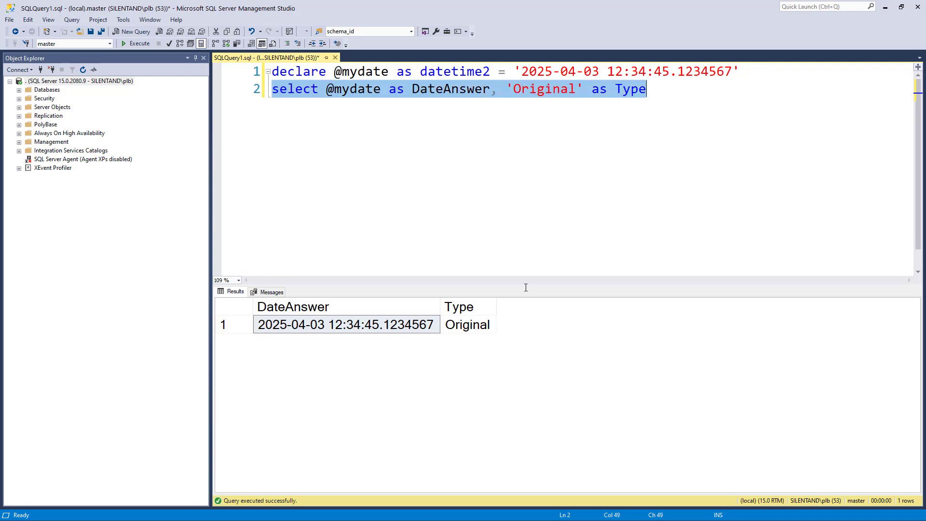
mouse_move(656, 108)
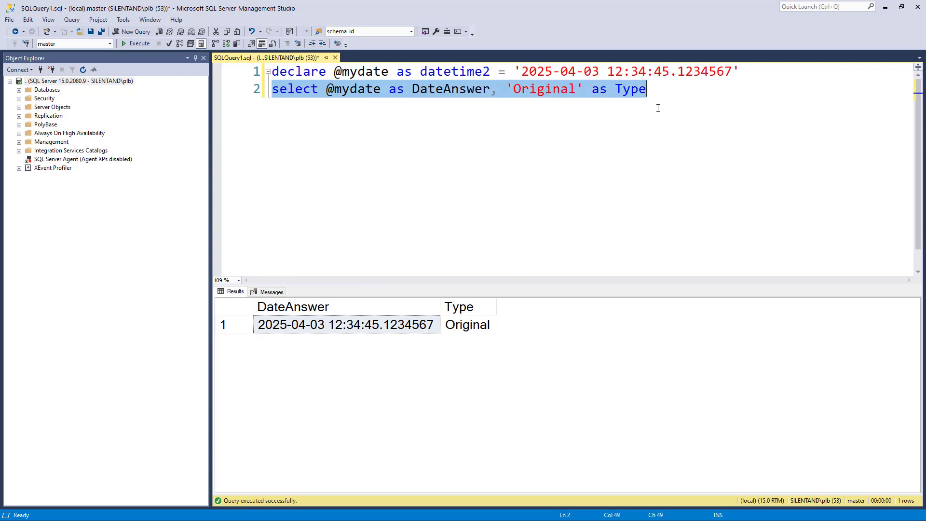
key(Return)
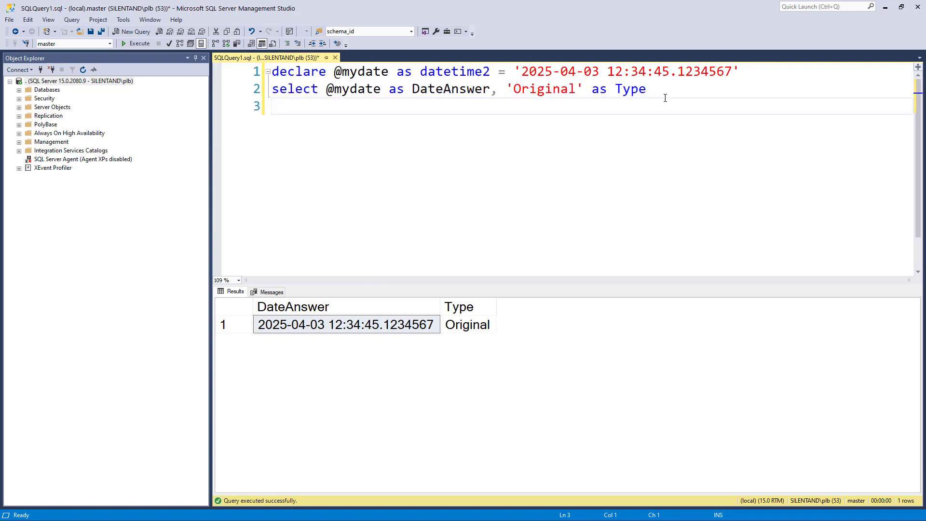
text(select)
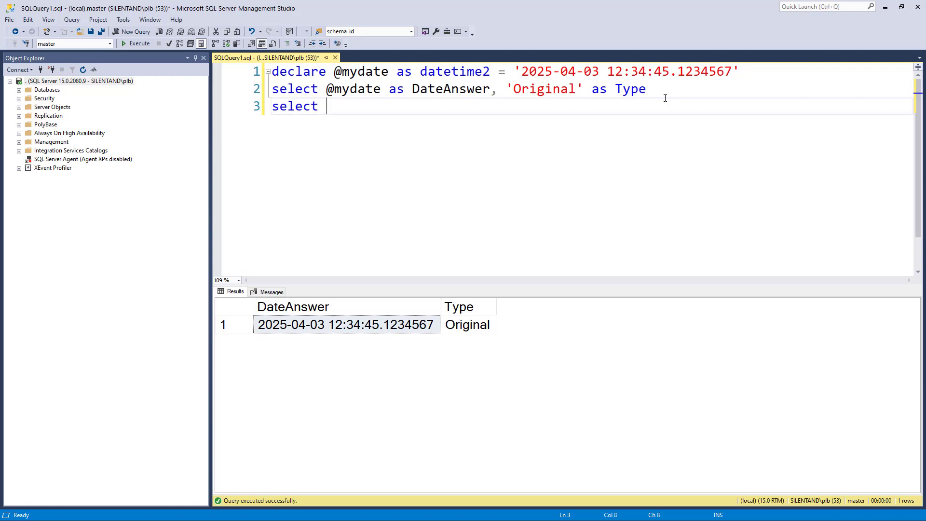
text(@mydate as DateAnswer)
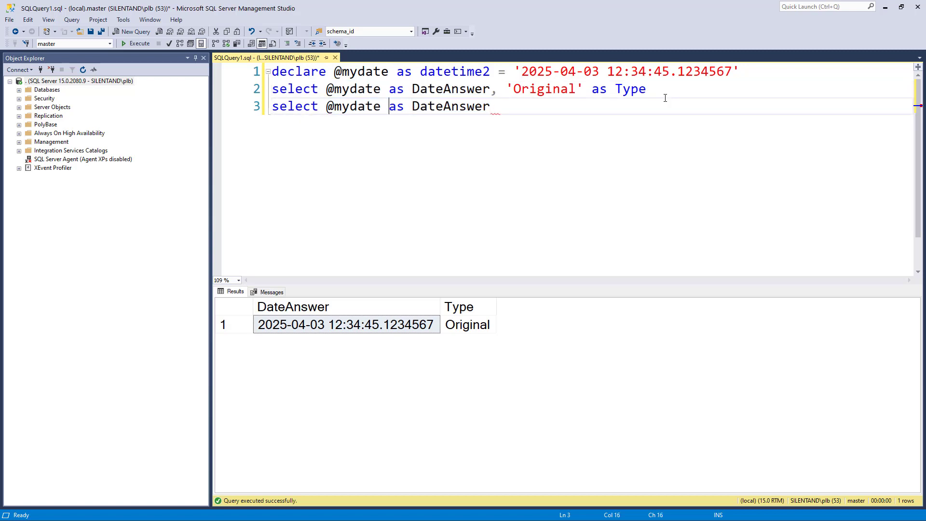
text(+1)
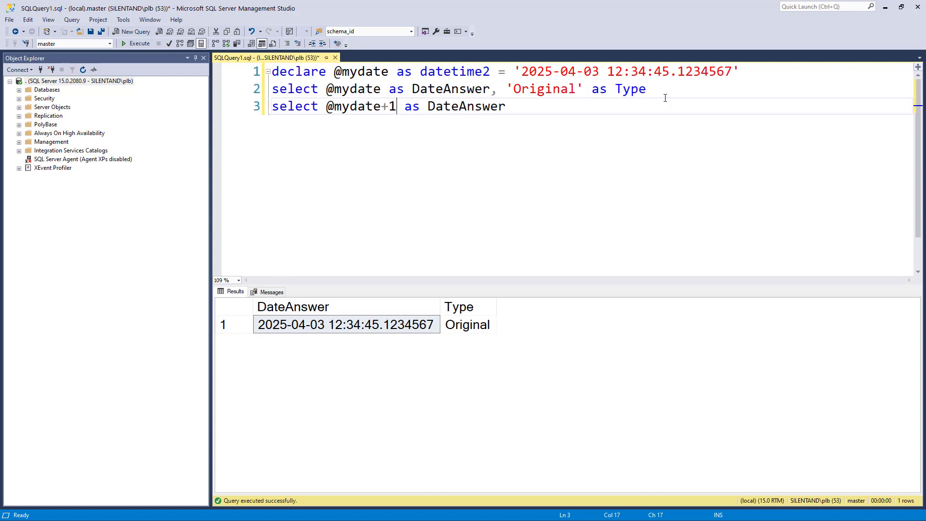
mouse_move(449, 81)
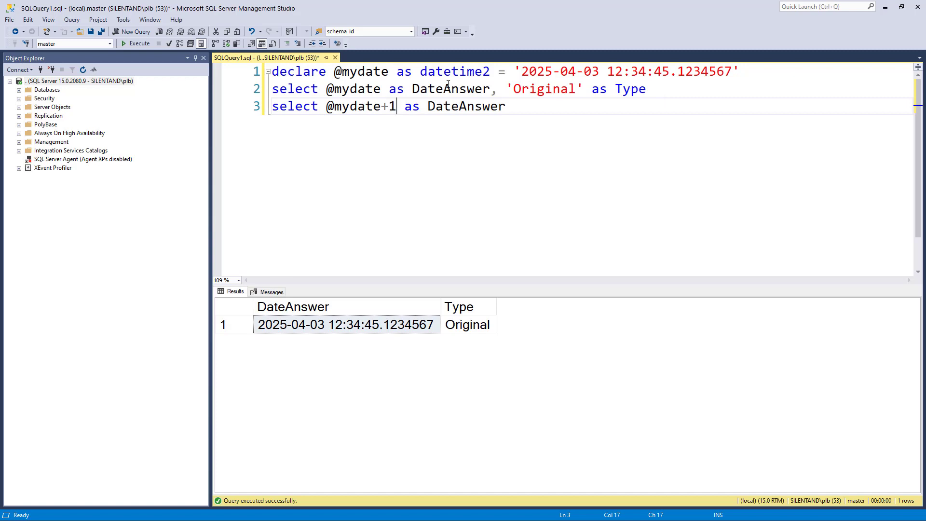
click(139, 43)
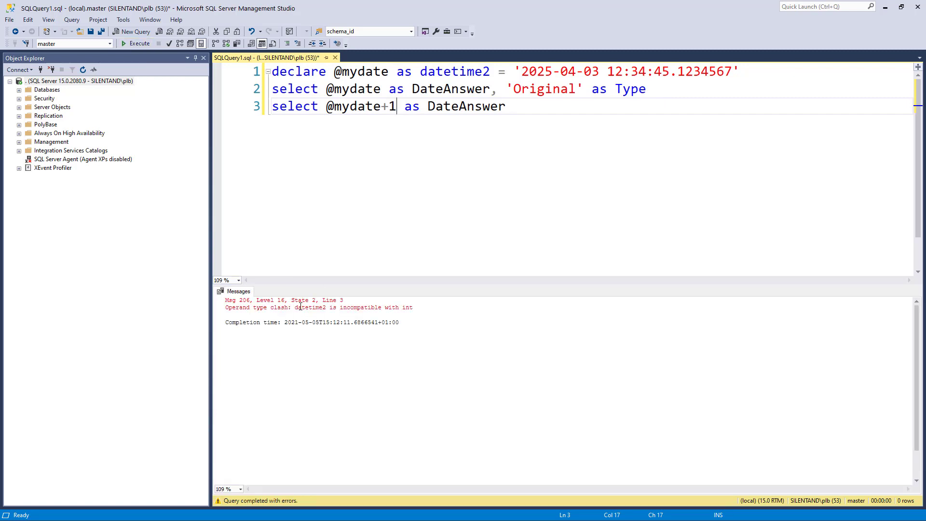
double_click(310, 306)
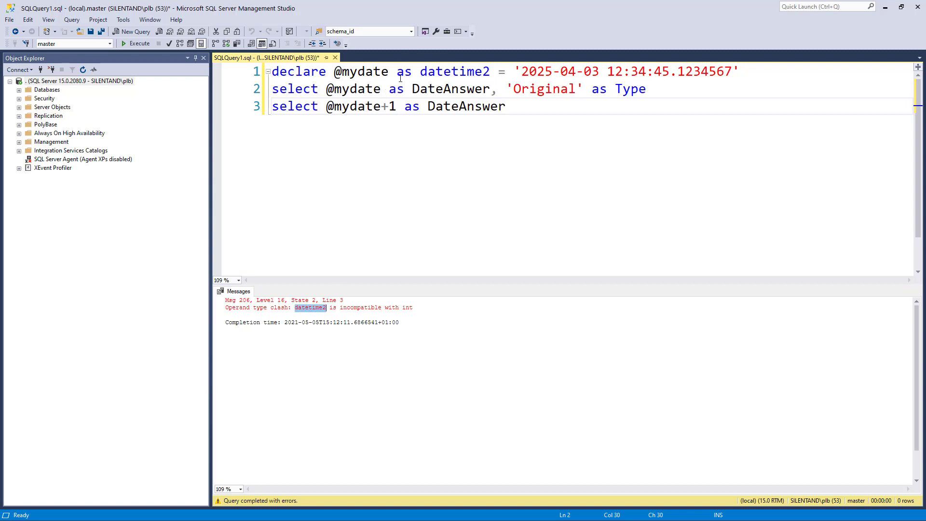
mouse_move(439, 217)
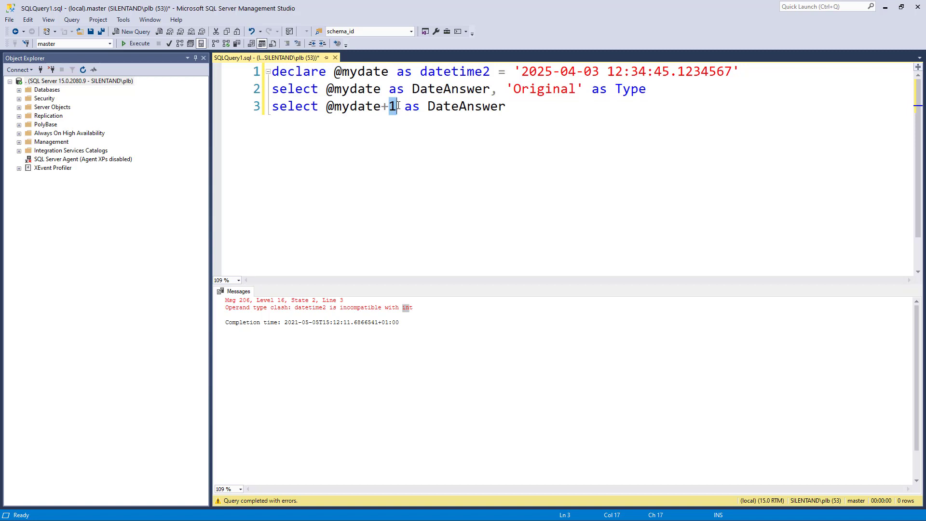
Join the selects with union and begin a dateadd call, trying 'year' as the date part
key(Return)
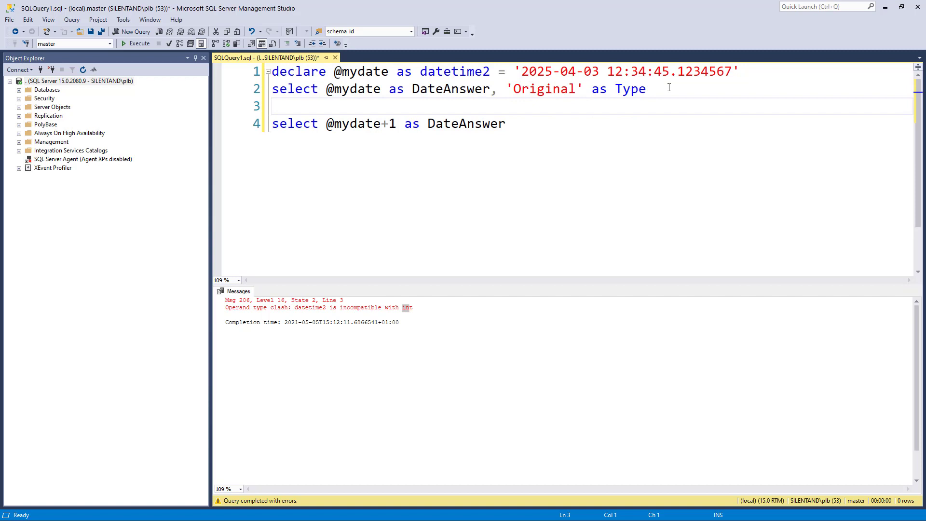
text(union)
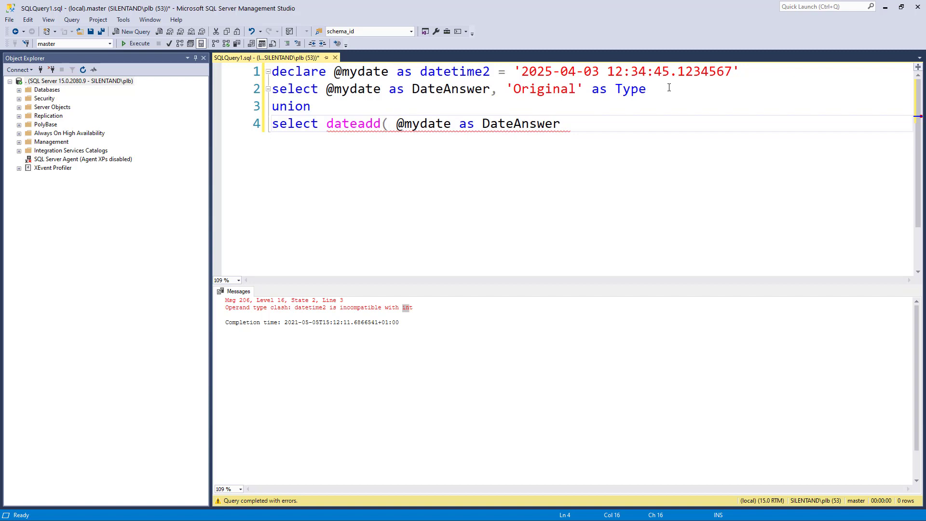
text('year')
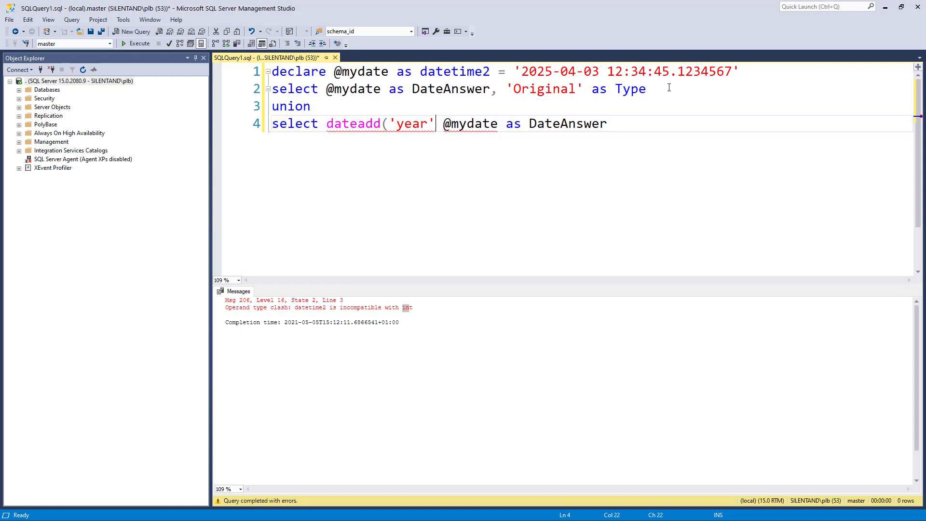
text(ye)
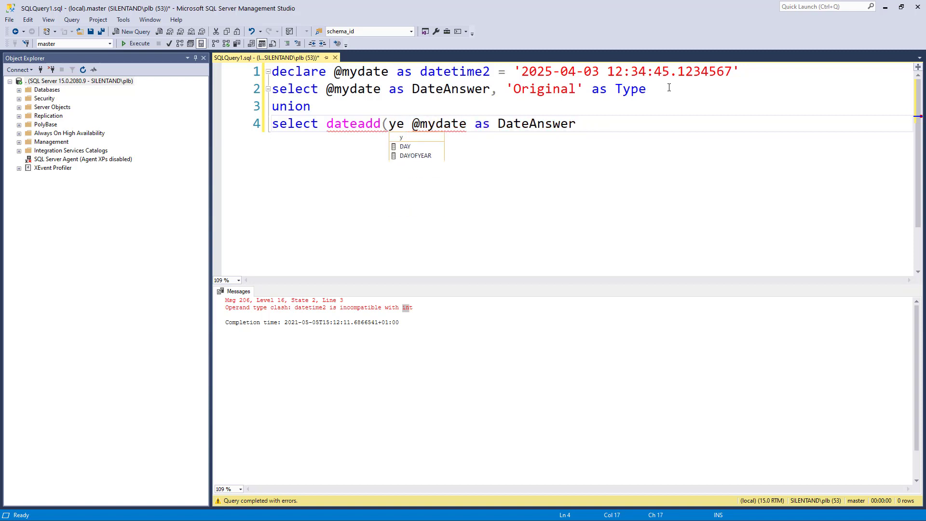
text(ar)
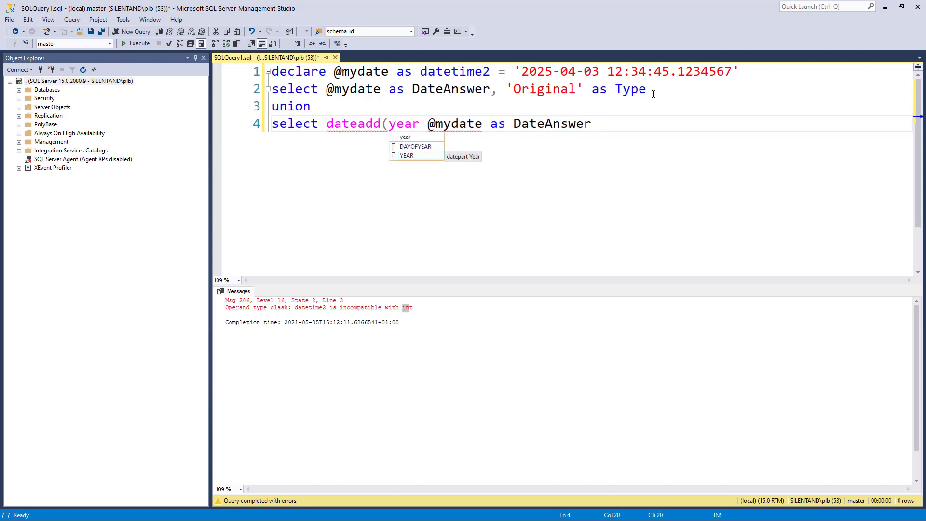
Clear the date part and browse the IntelliSense list of date part names
key(BackSpace)
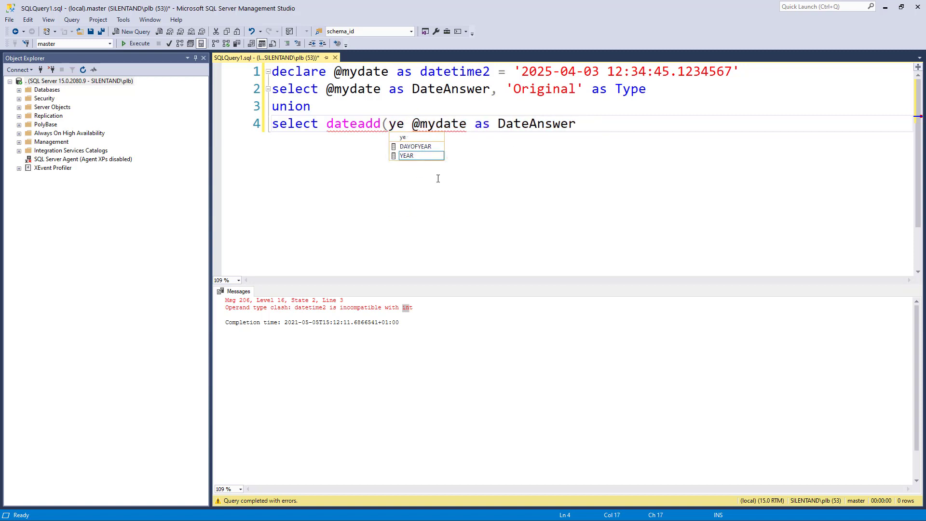
key(backspace)
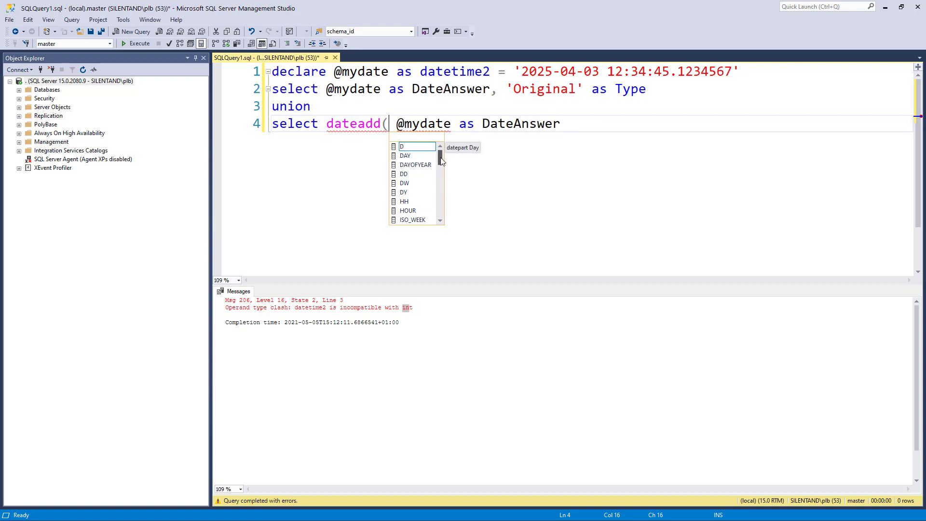
scroll(down, 3)
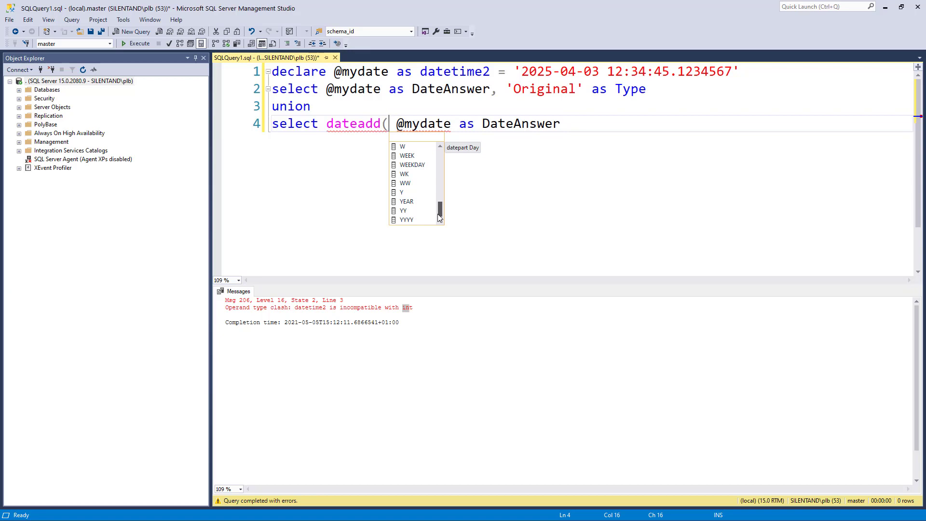
scroll(up, 3)
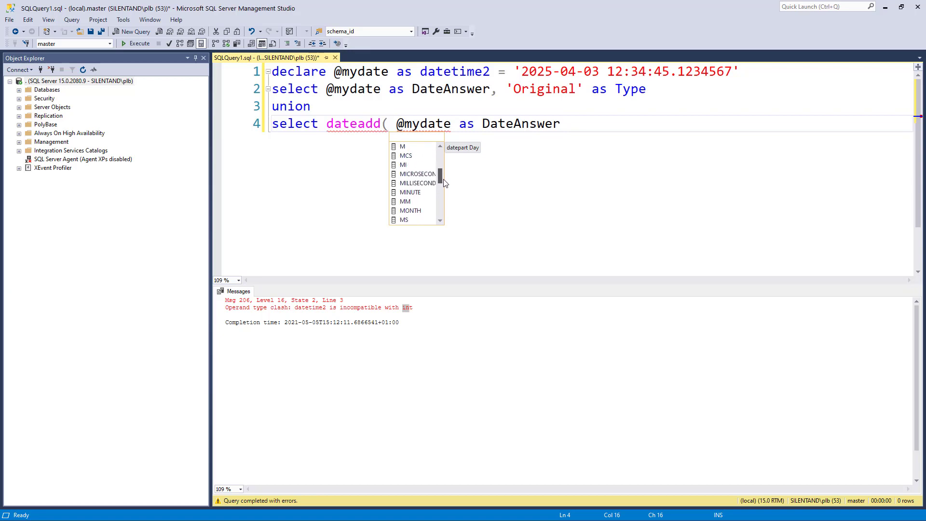
scroll(up, 3)
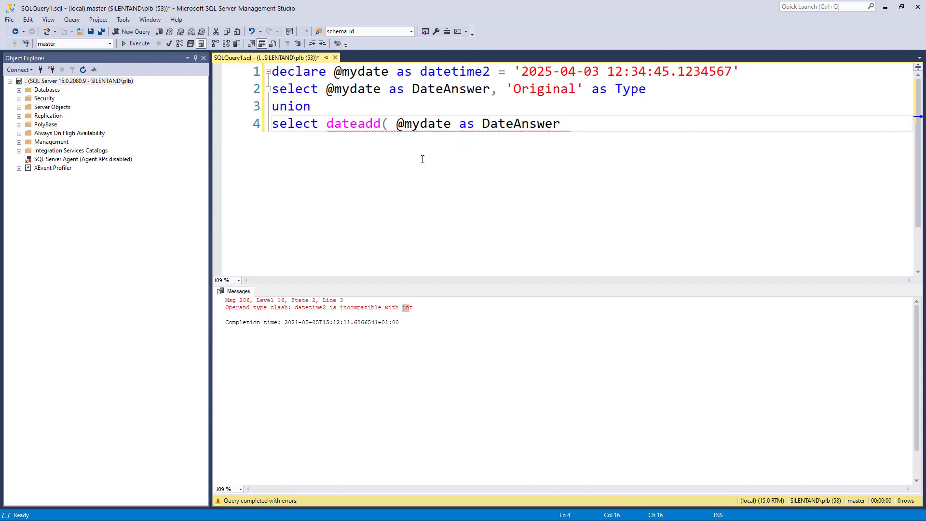
text(day,)
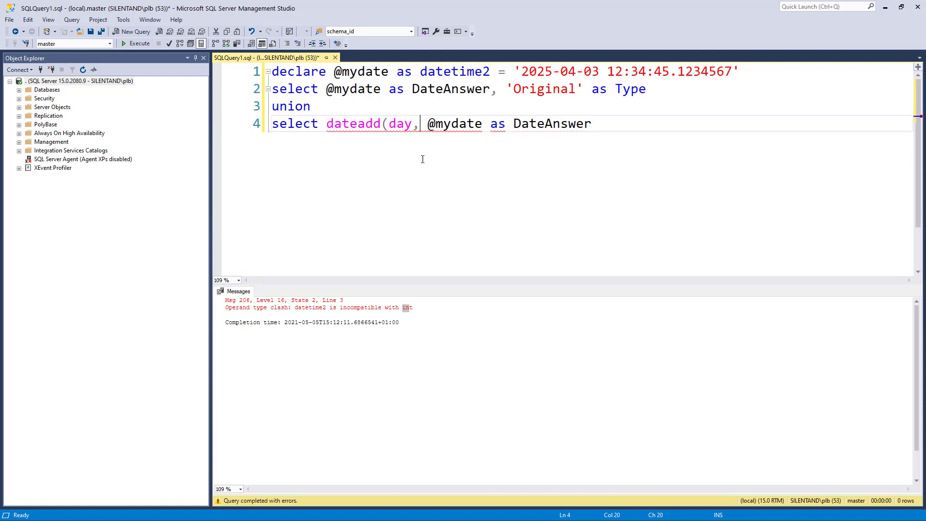
text(1,)
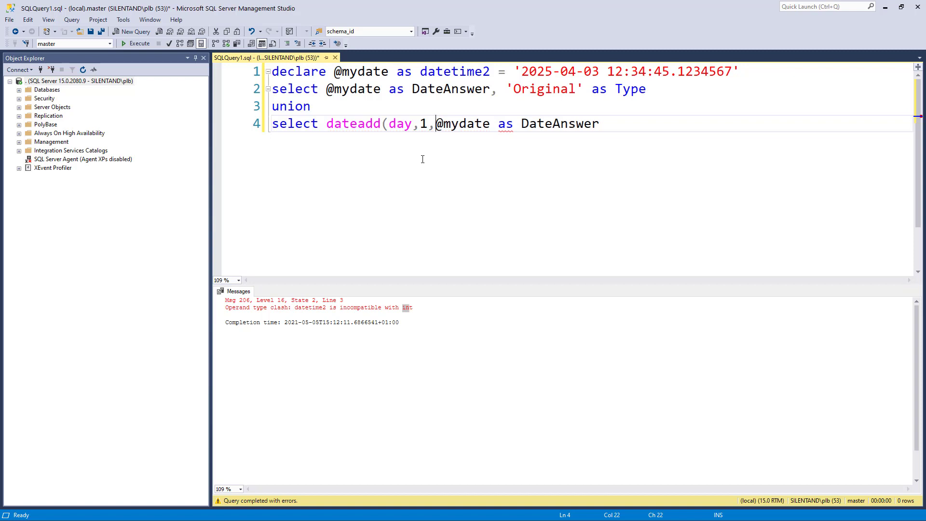
double_click(463, 123)
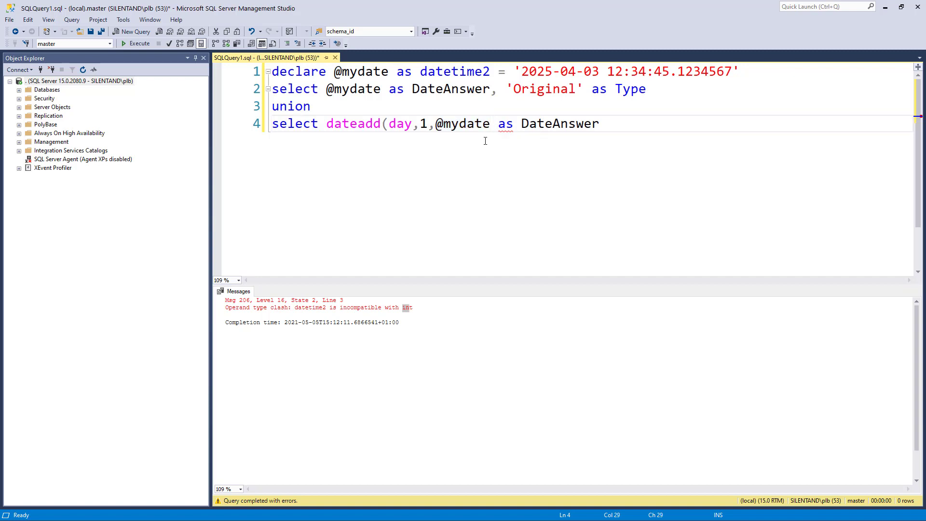
text())
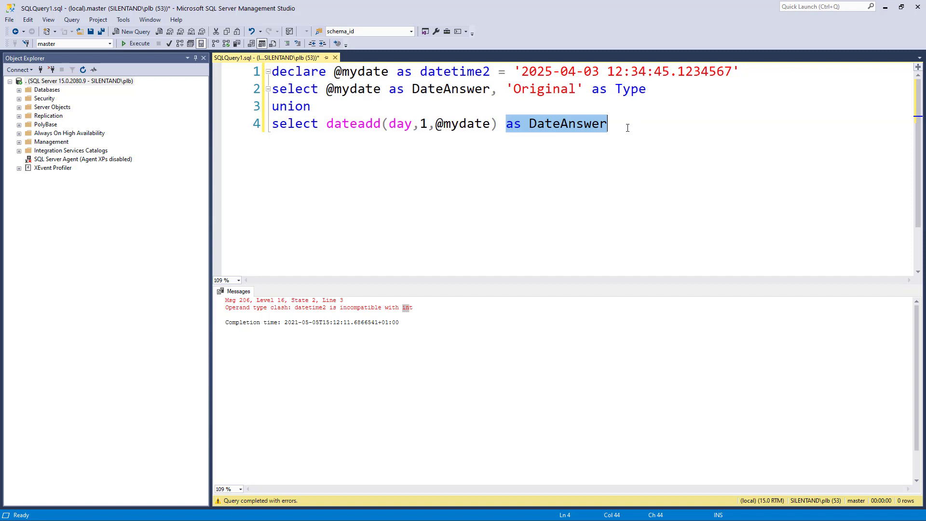
Alias the row 'Adjusted Date', run to get 2025-04-04, then change the offset to 2
text(, ')
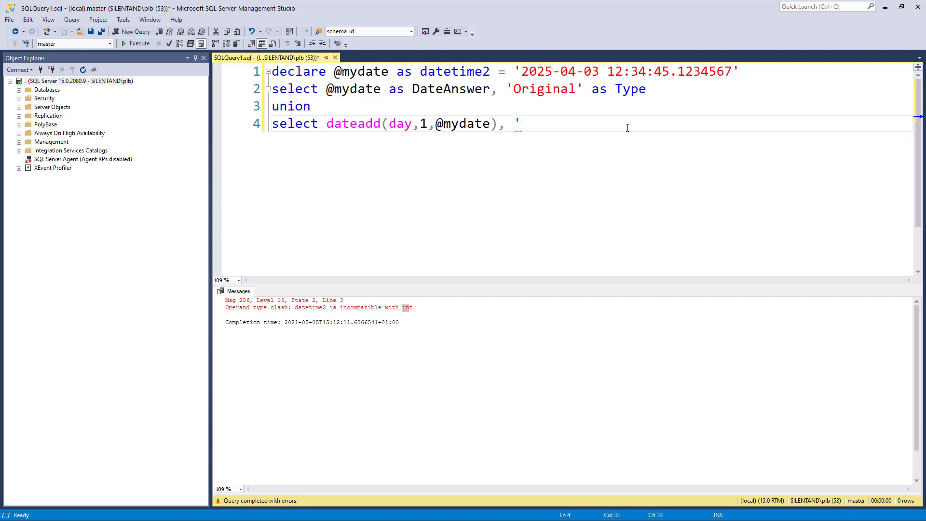
text(Adjusted)
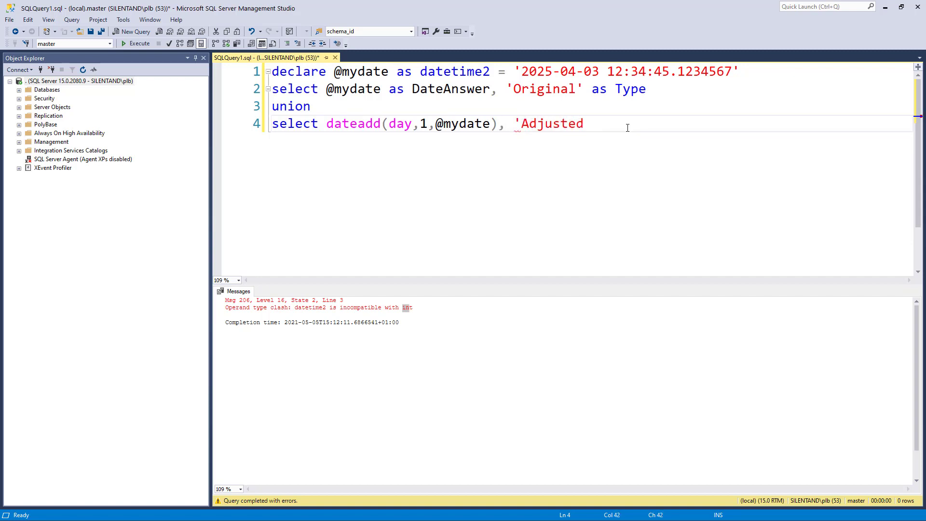
text(Date')
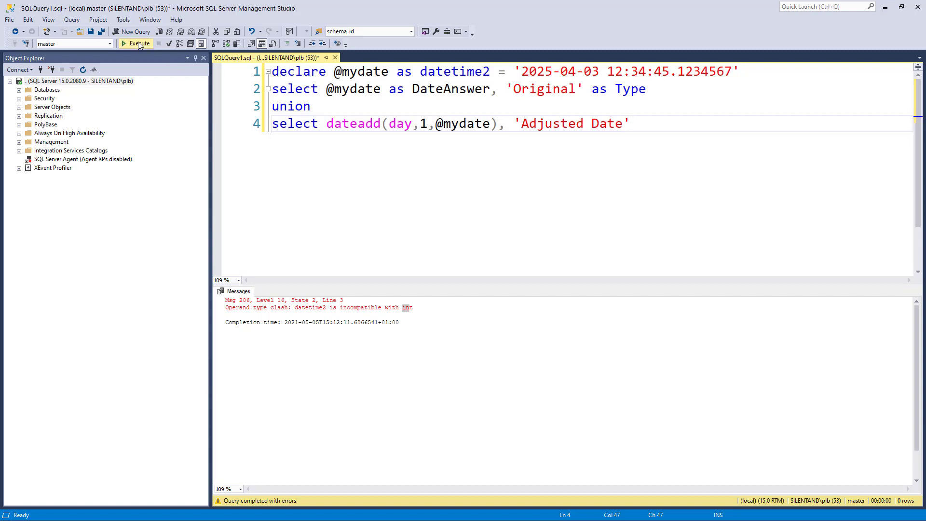
click(138, 44)
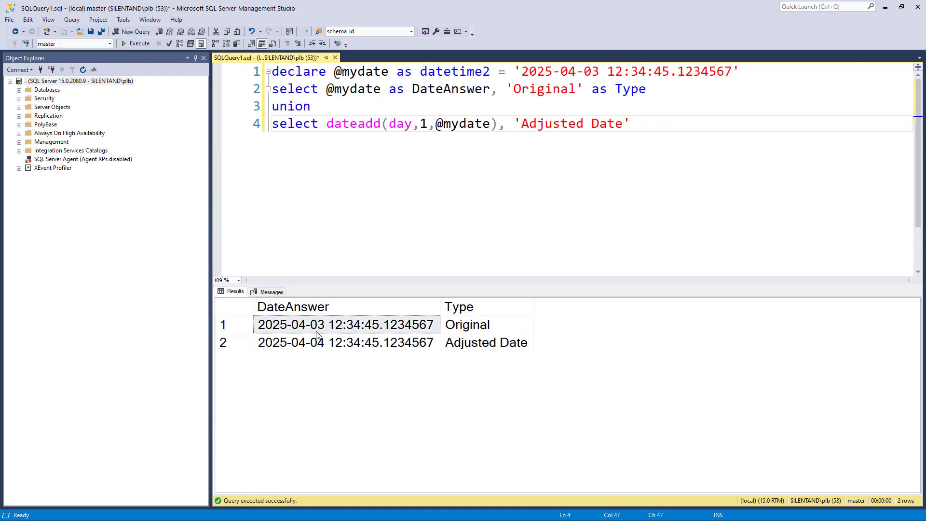
mouse_move(337, 346)
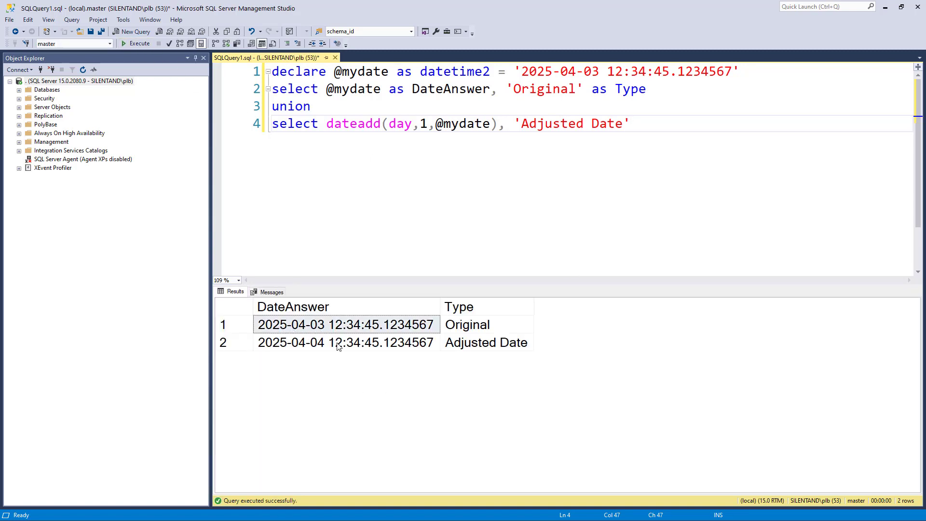
mouse_move(417, 129)
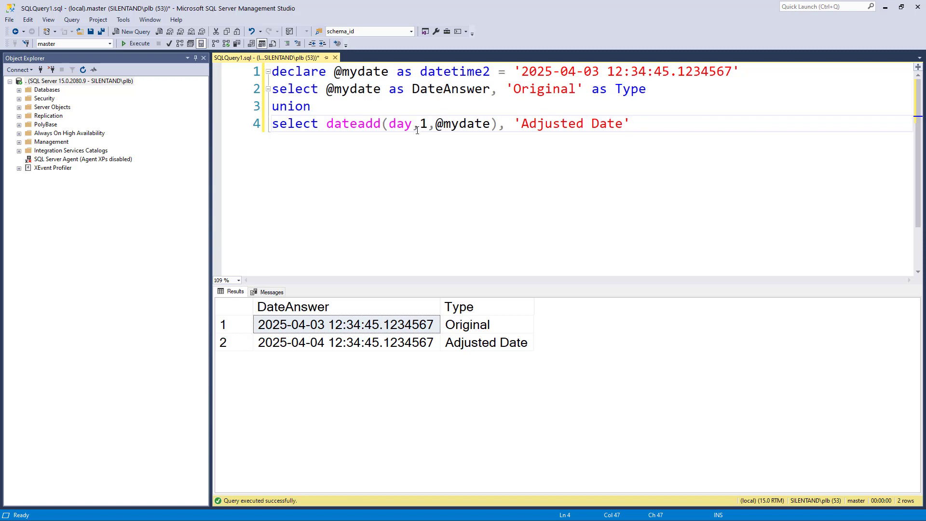
text(2)
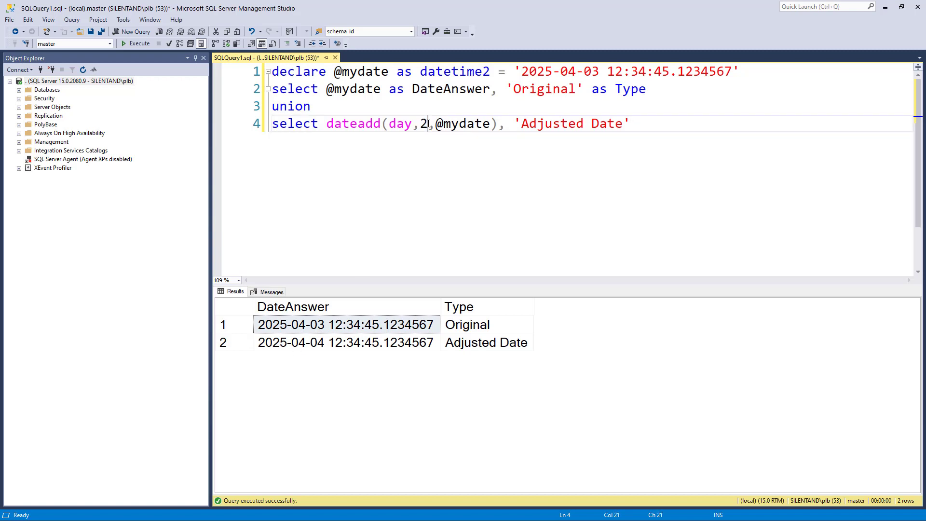
mouse_move(135, 43)
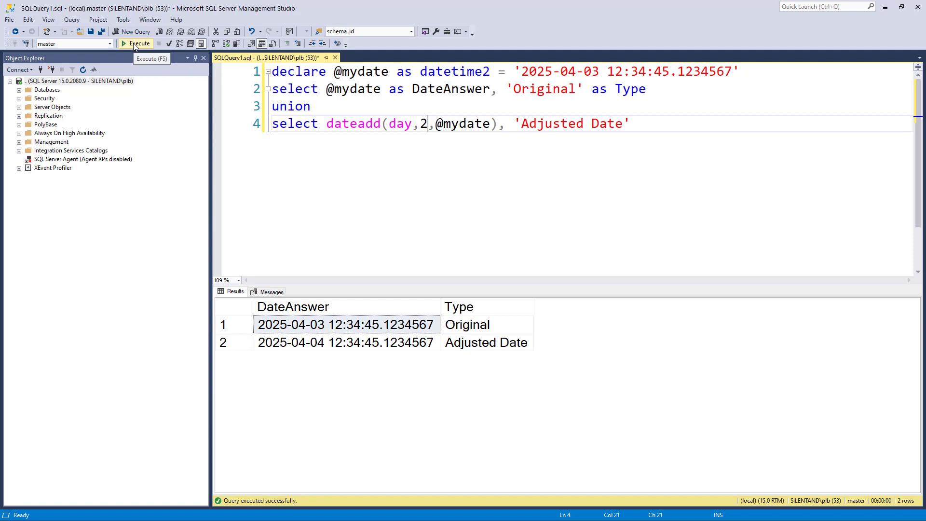
Run with +2 days, then -1 days giving 2025-04-02, and start editing day to dayofyear
click(136, 43)
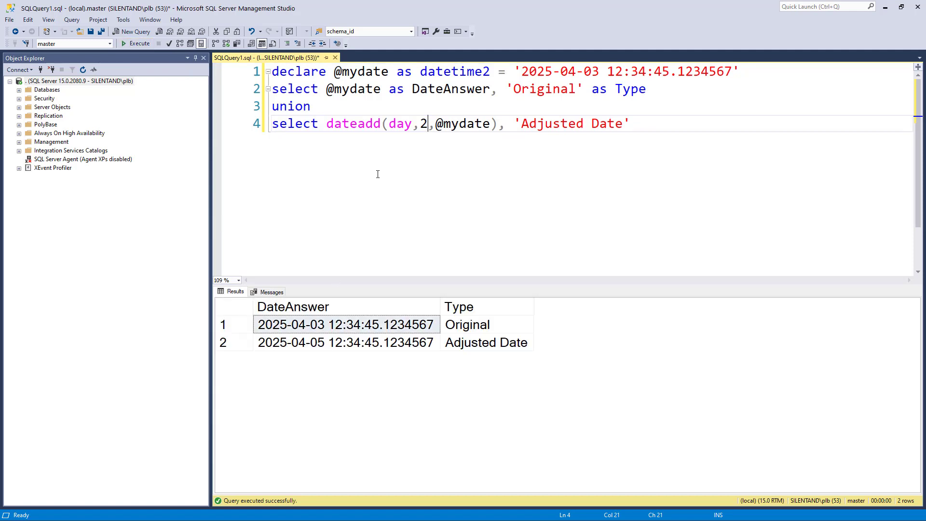
double_click(422, 123)
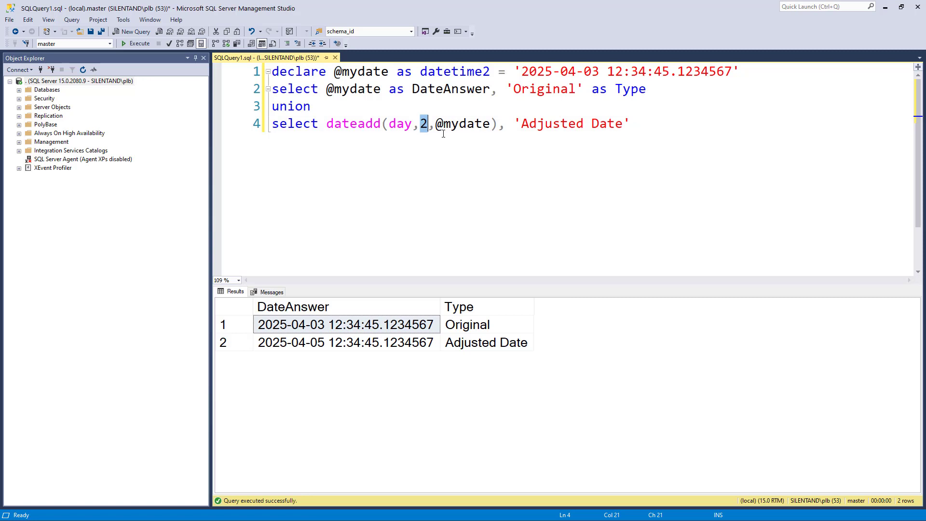
text(-1)
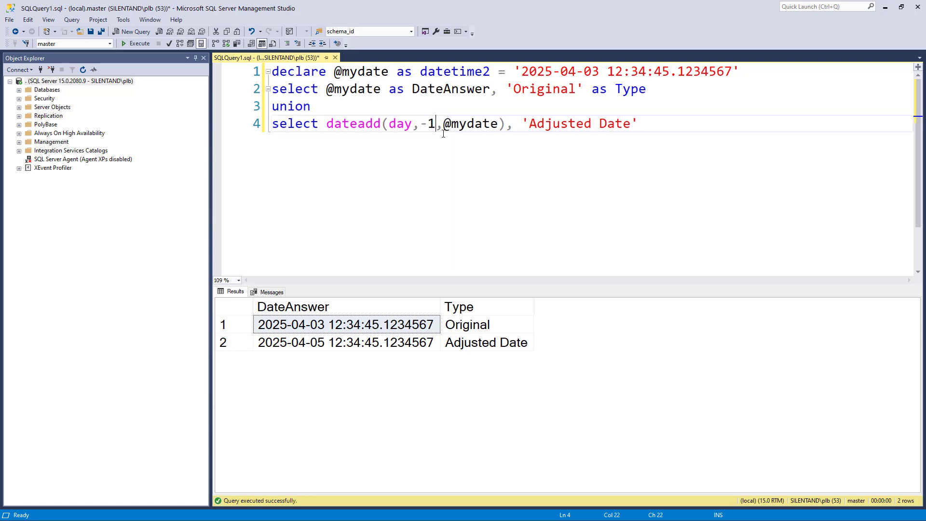
click(139, 44)
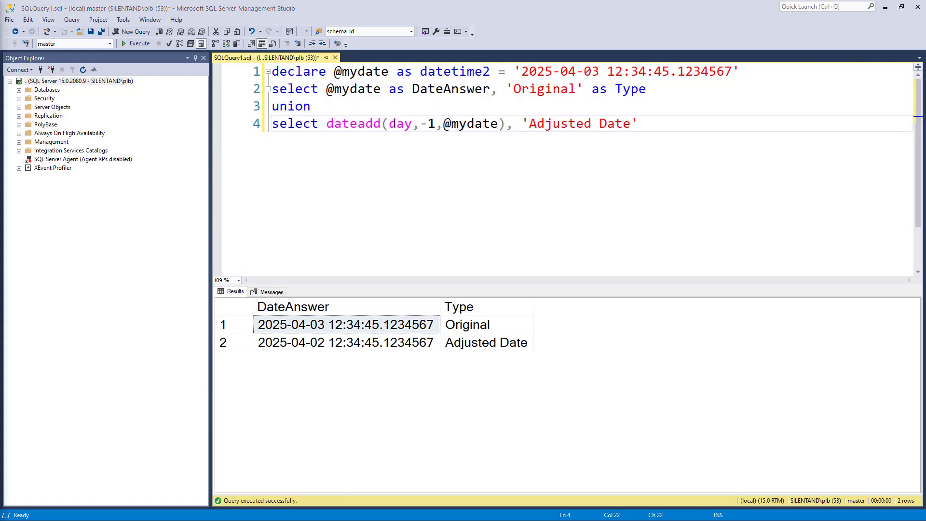
text(ofyear)
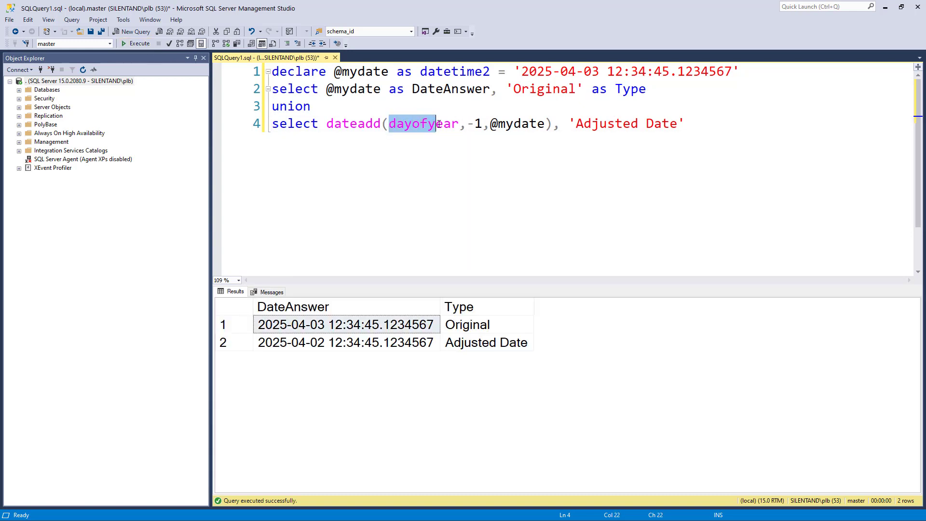
Try week then month as the date part and rerun, including with a February start date
key(Delete)
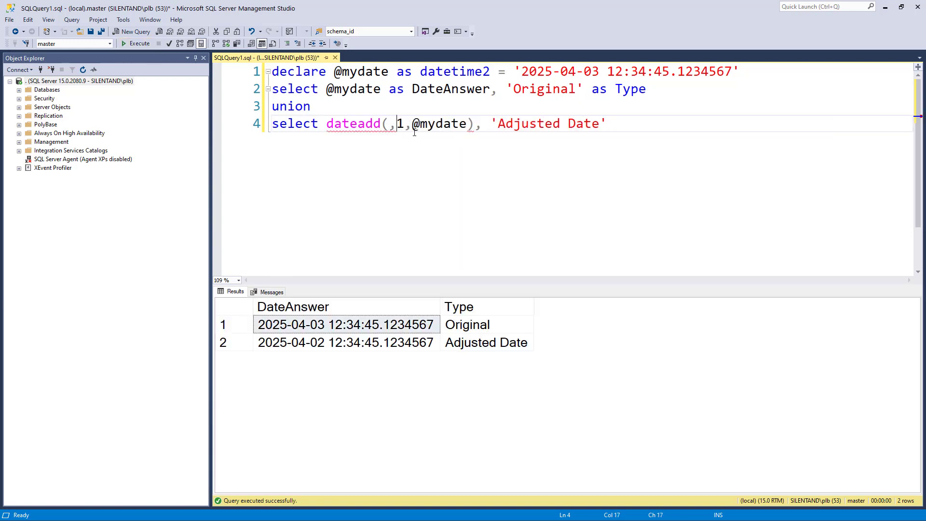
text(week)
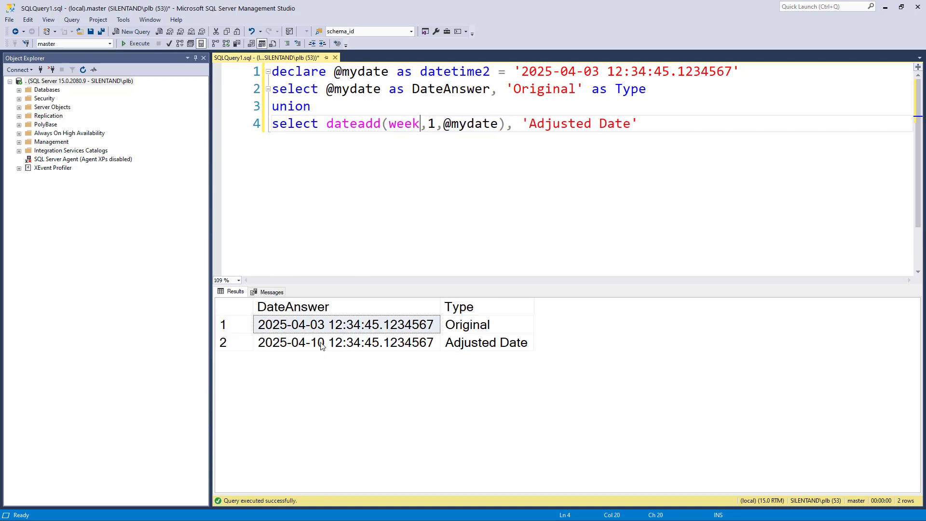
mouse_move(427, 302)
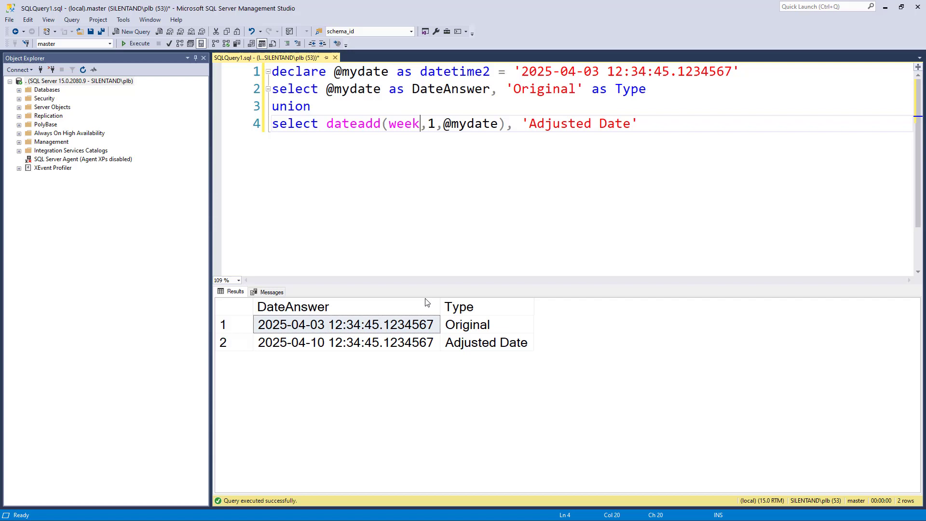
text(month)
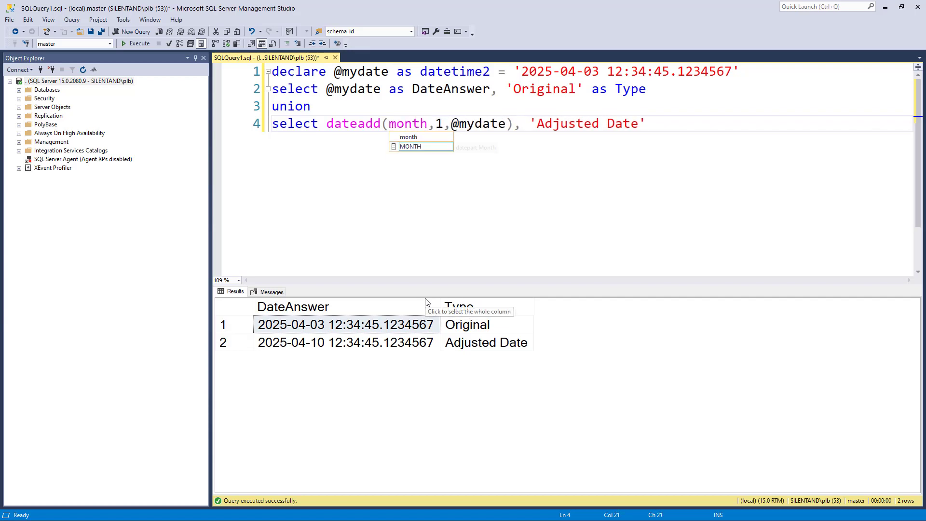
click(136, 44)
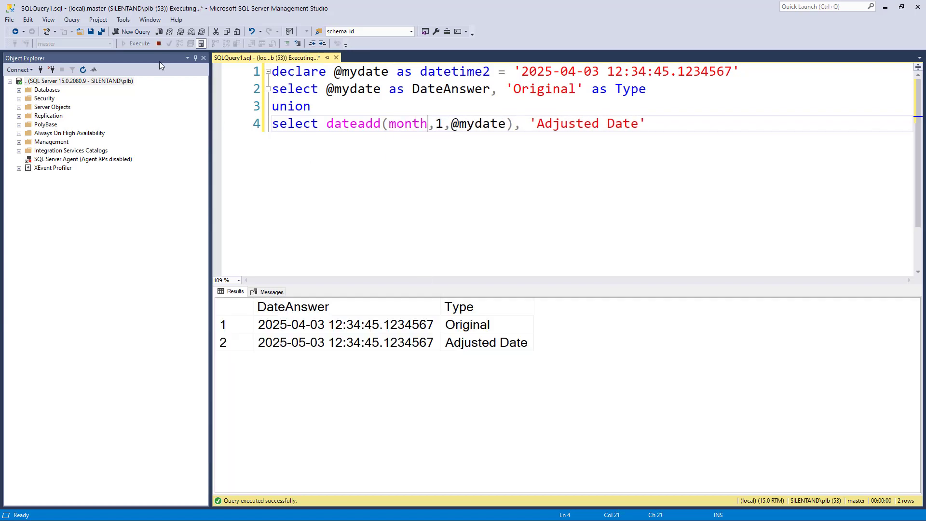
click(346, 324)
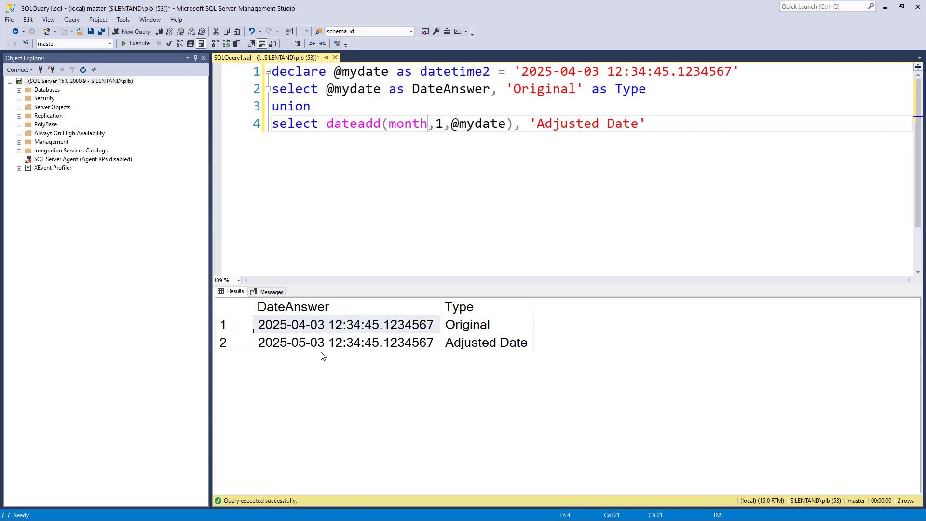
mouse_move(602, 186)
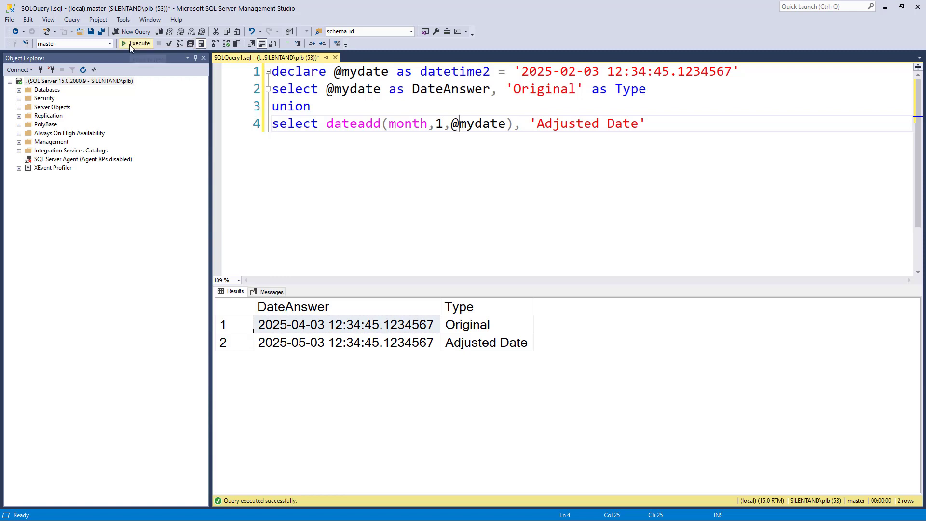
click(136, 44)
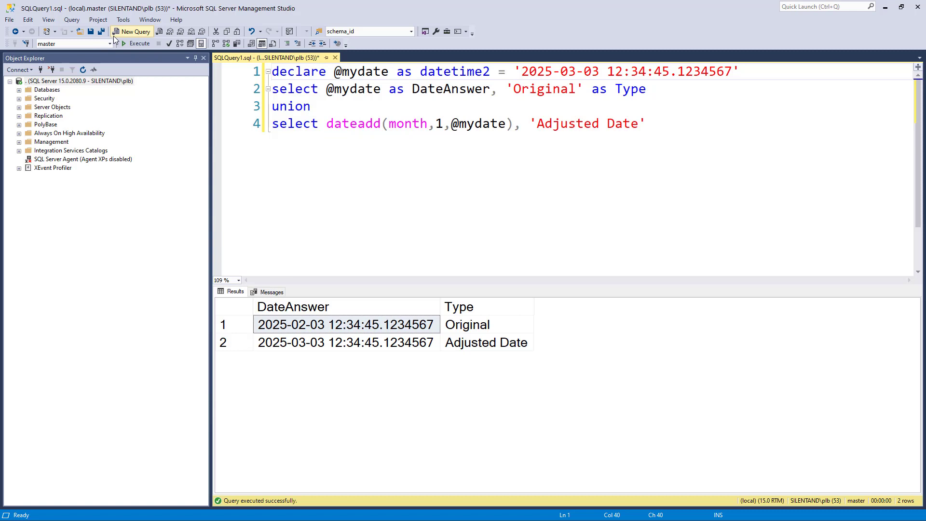
click(139, 43)
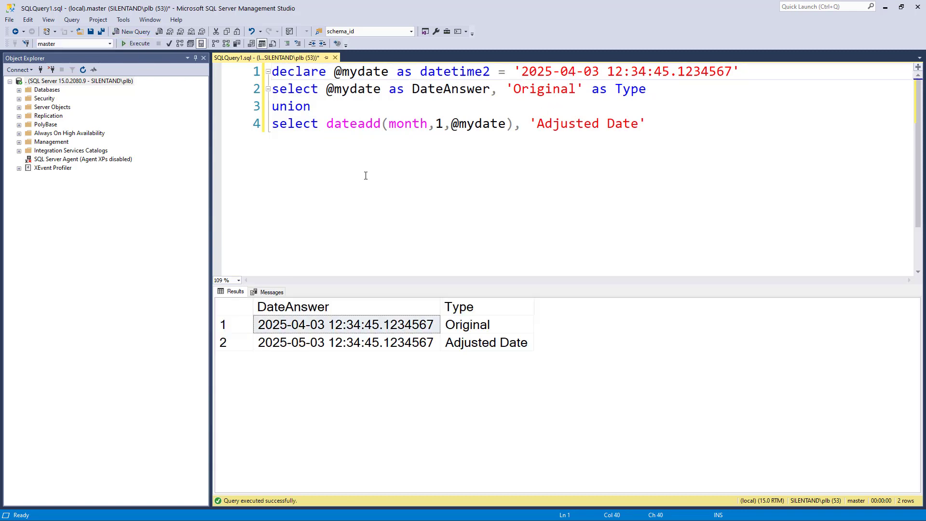
Replace month with quarter then year and run, giving 2026-04-03
double_click(407, 124)
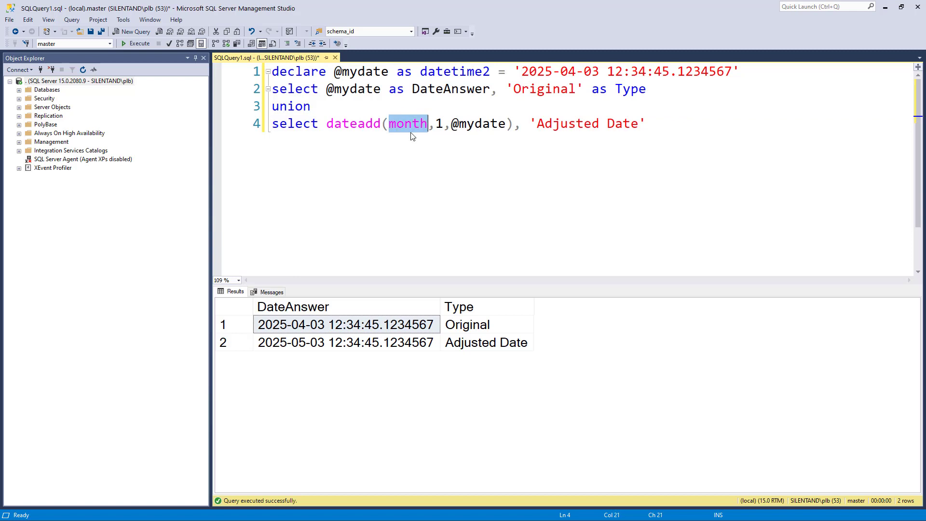
text(quarter)
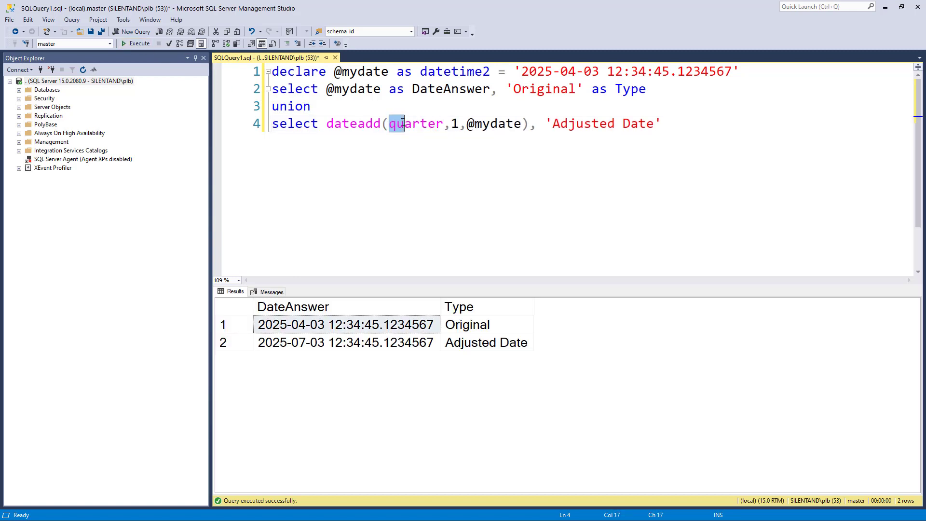
text(year)
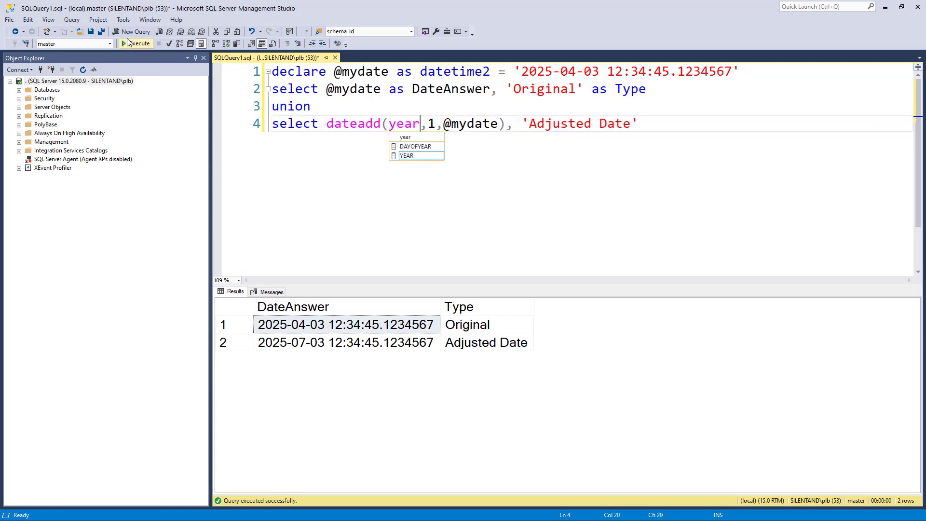
click(136, 43)
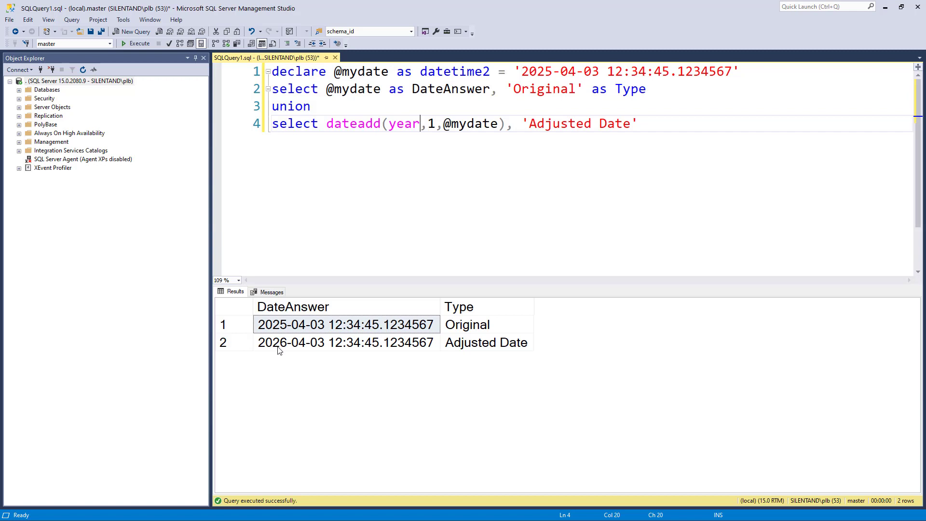
mouse_move(409, 126)
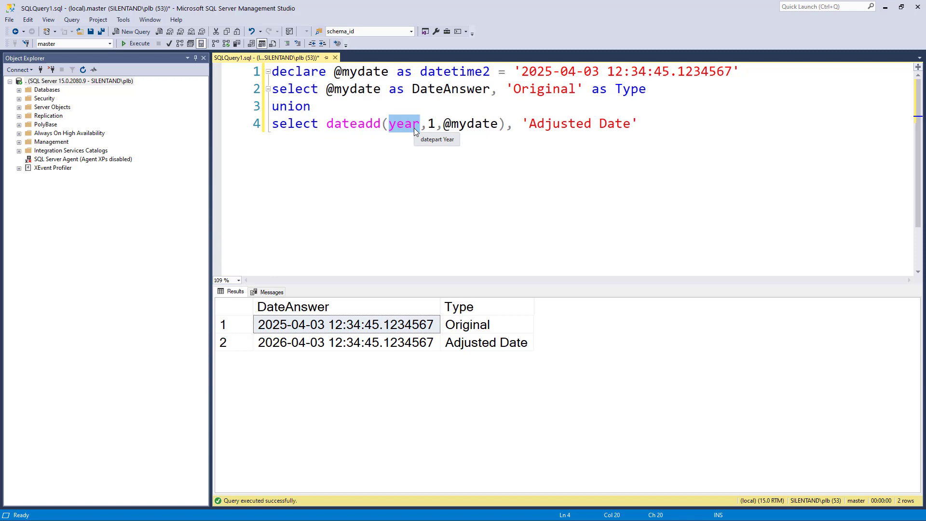
Run with hour (13:34:45), then edit the date part toward minute and millisecond
text(hour)
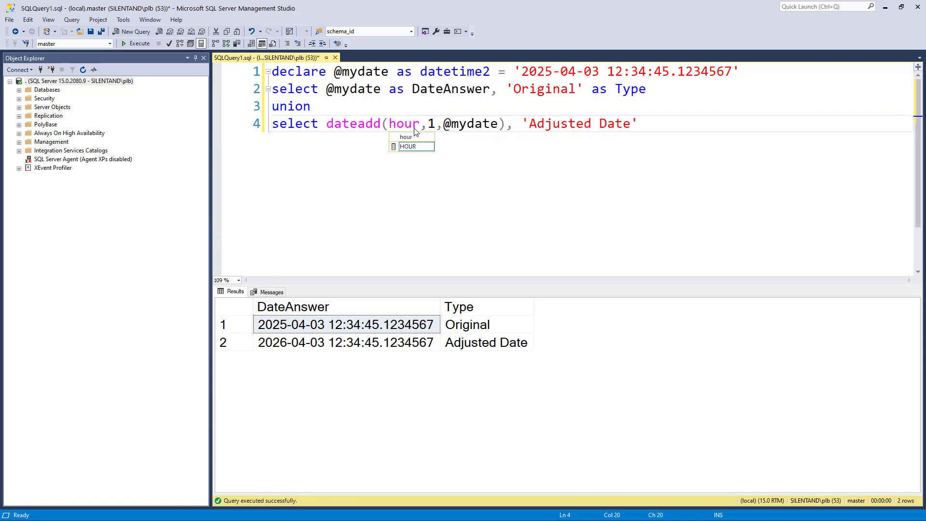
click(136, 43)
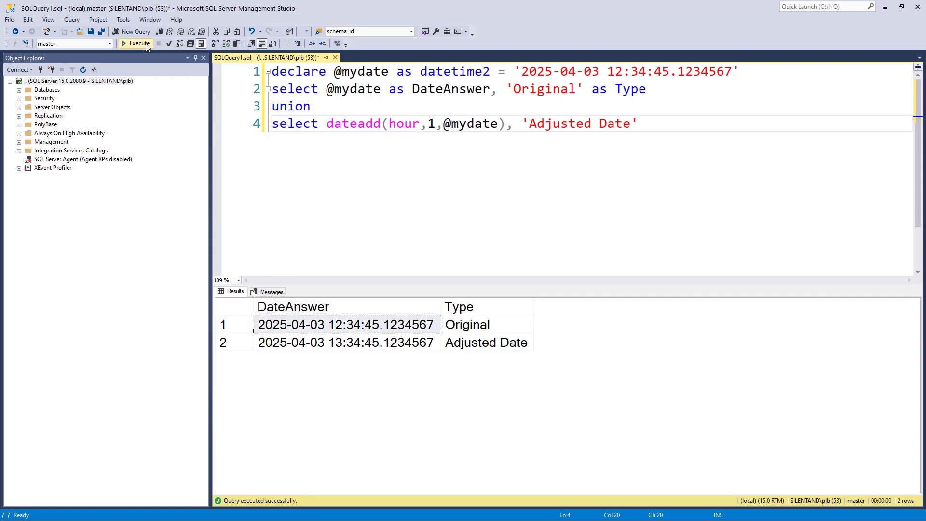
mouse_move(354, 333)
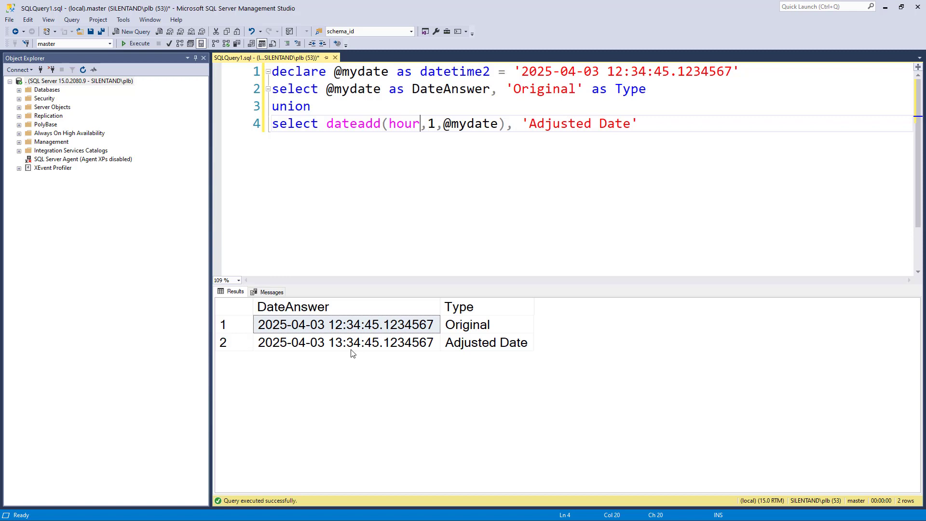
text(min)
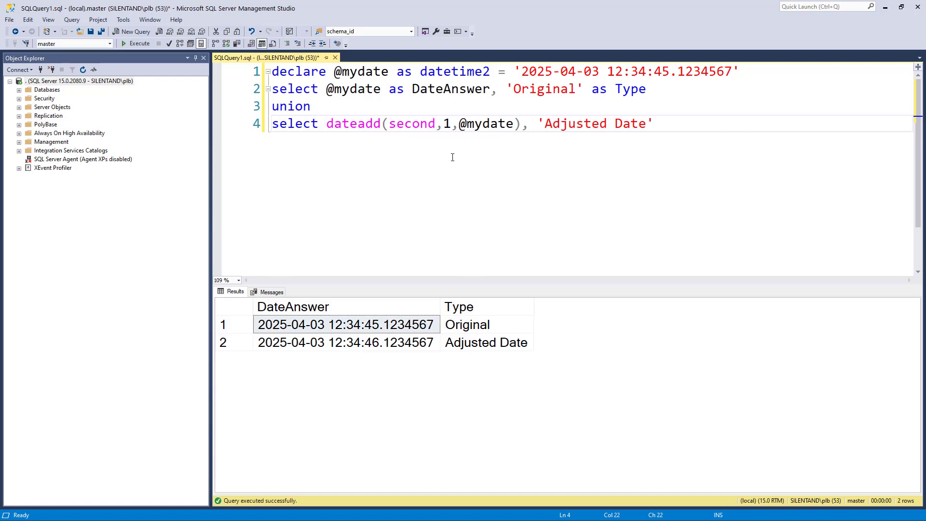
text(millis)
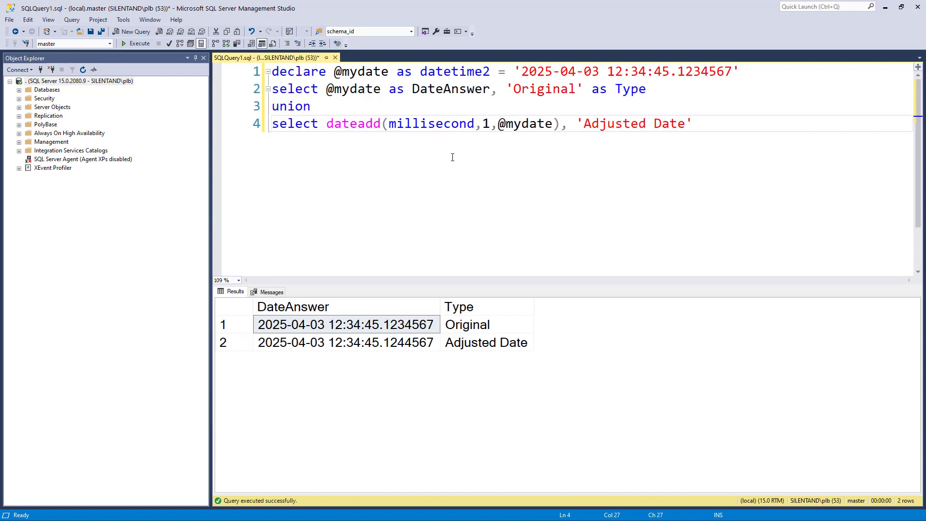
mouse_move(483, 125)
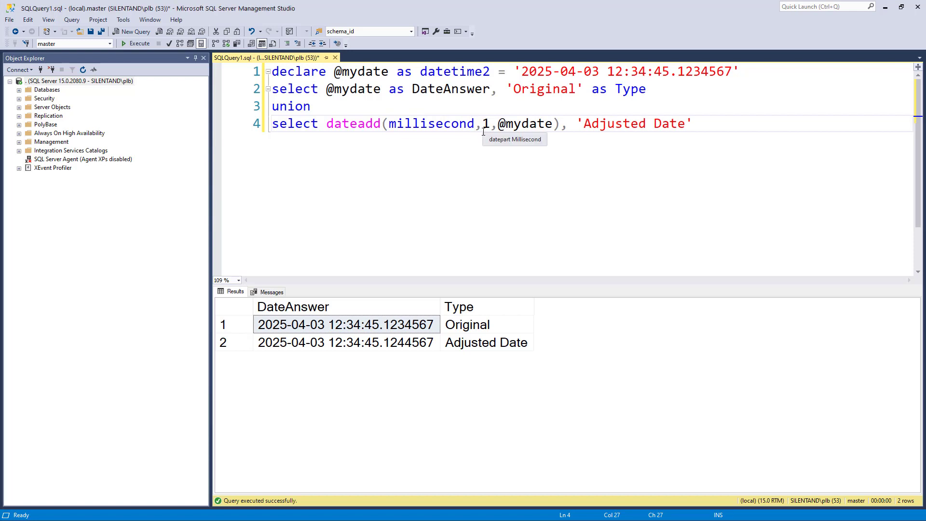
Use abbreviated codes yy, hh, mi and n as the date part
text(yy)
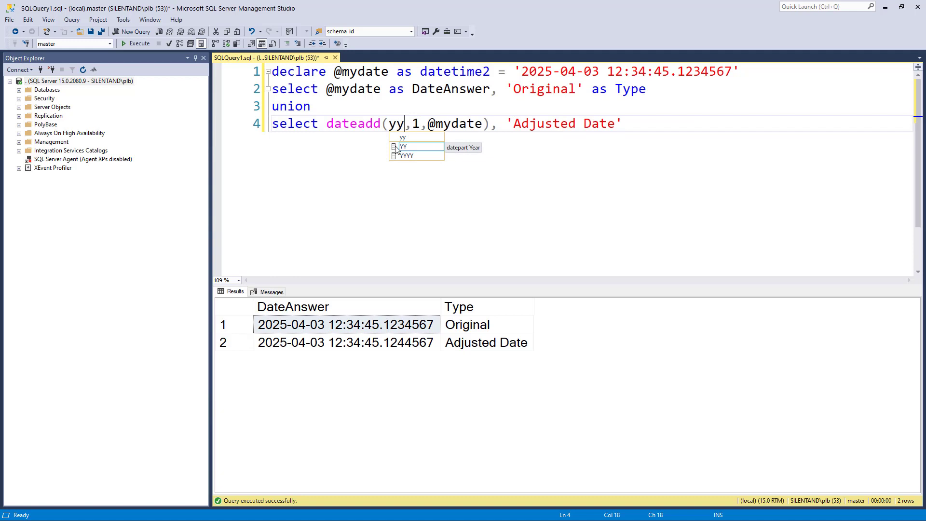
mouse_move(519, 155)
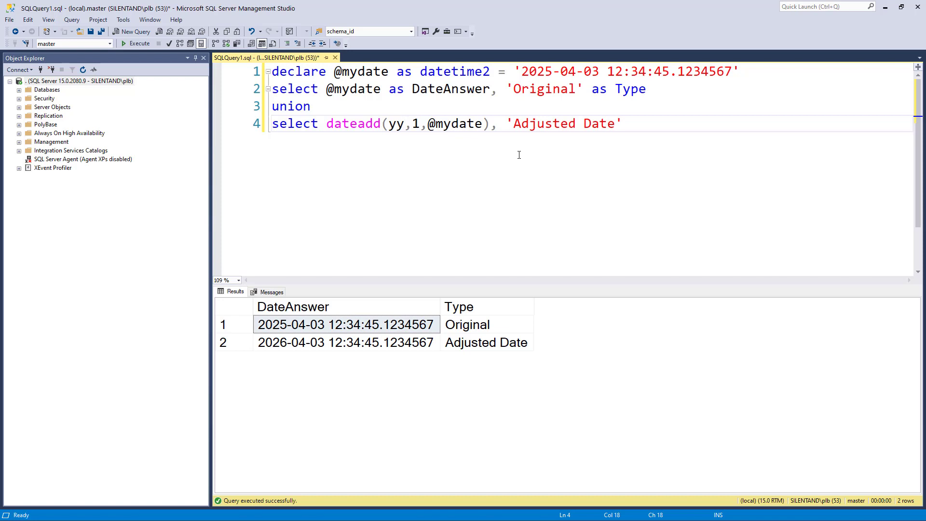
text(hh)
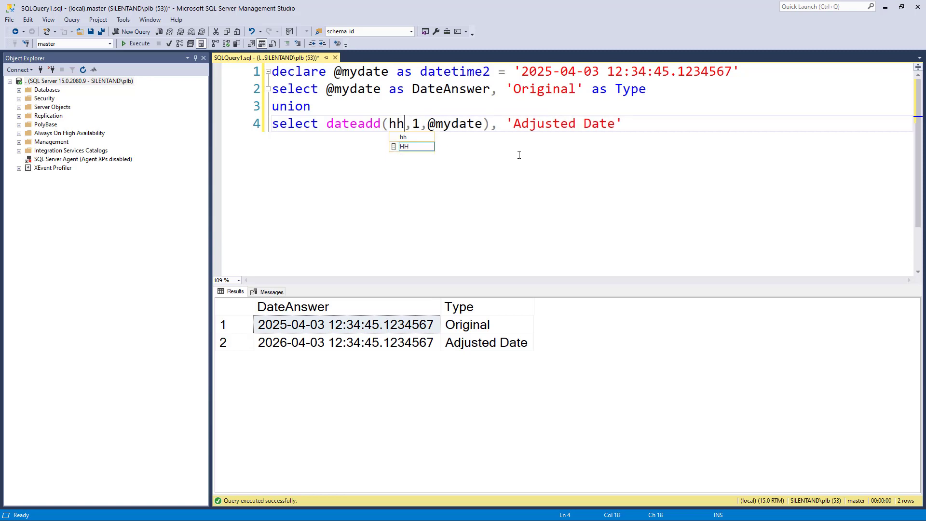
text(mi)
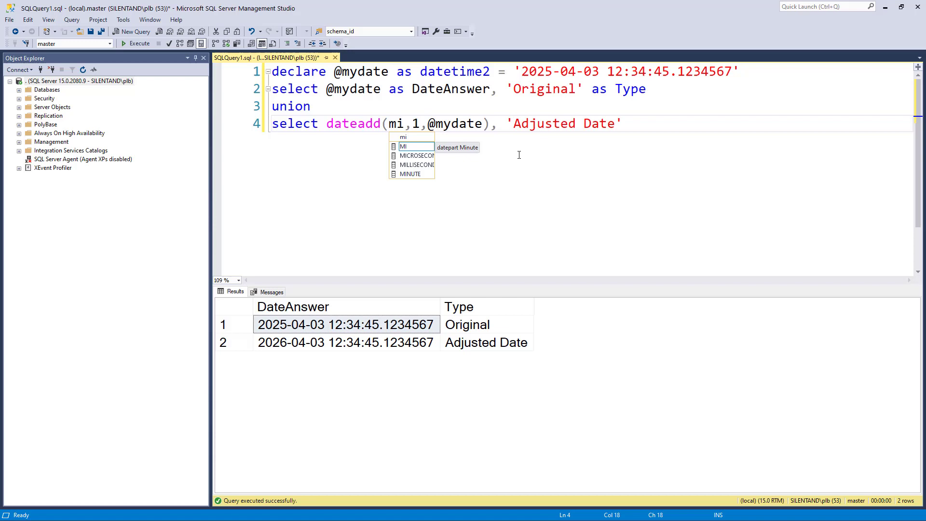
key(Backspace)
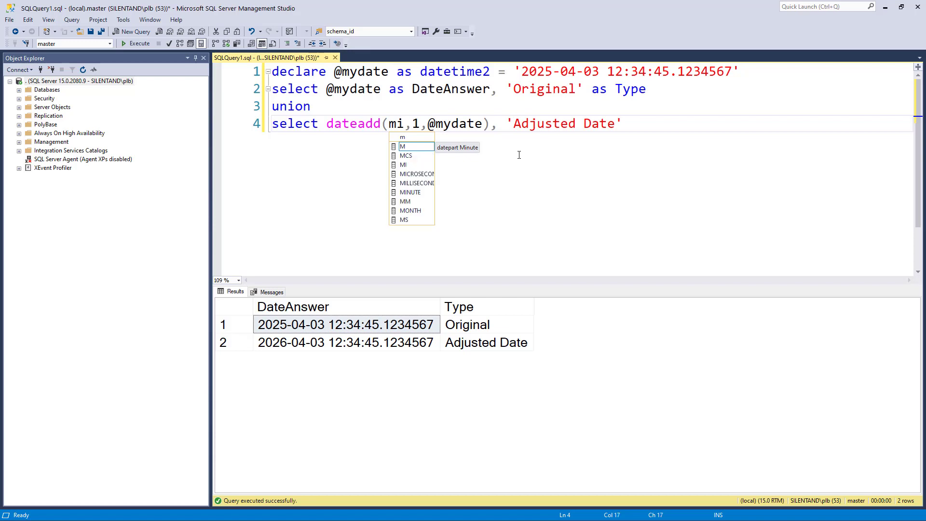
text(n)
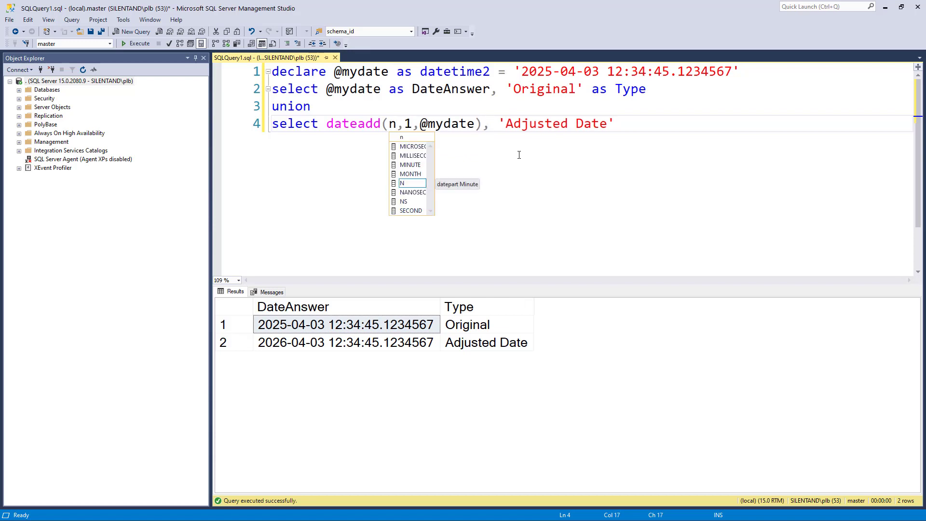
Cycle through m, n and ms abbreviations, ending on ns and dismissing suggestions
text(m)
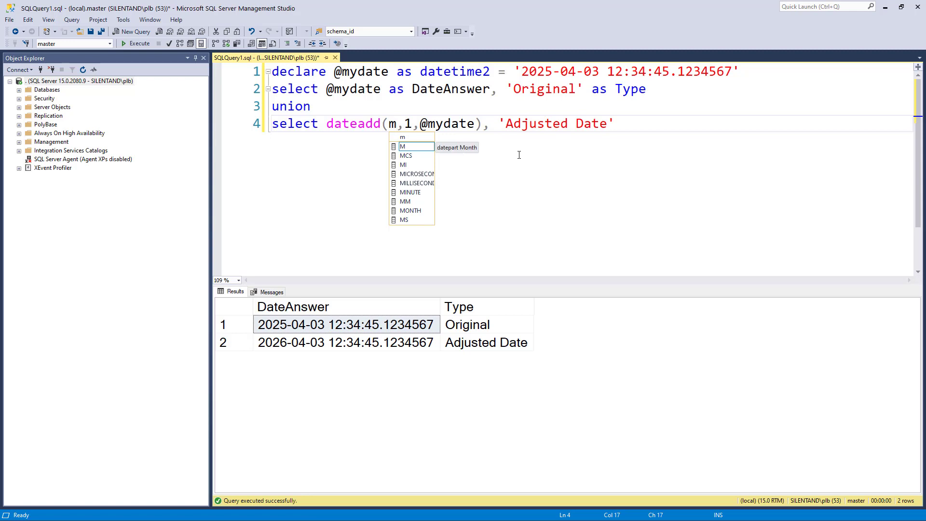
text(n)
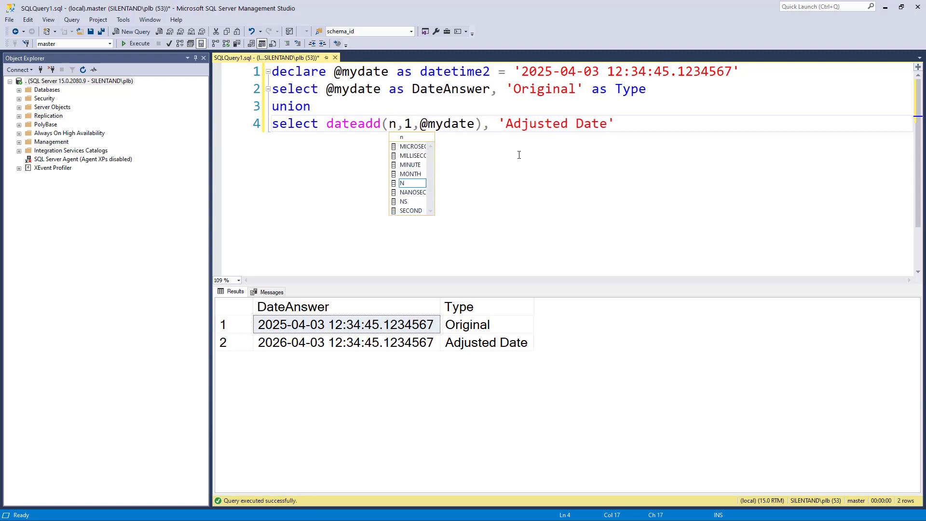
key(backspace)
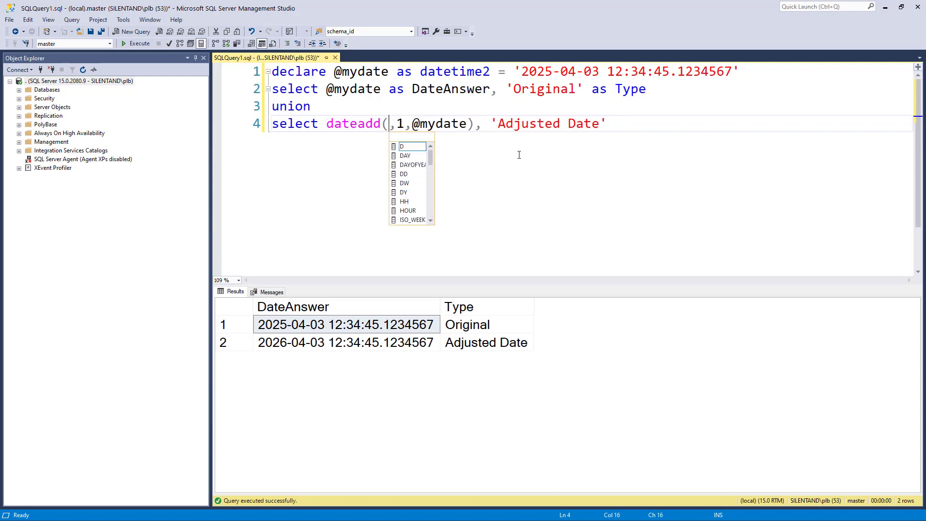
text(ms)
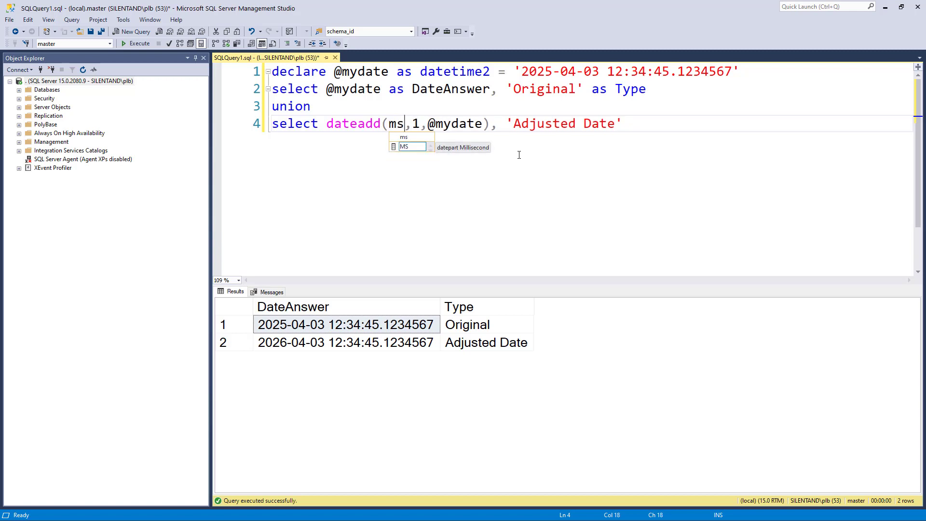
text(c)
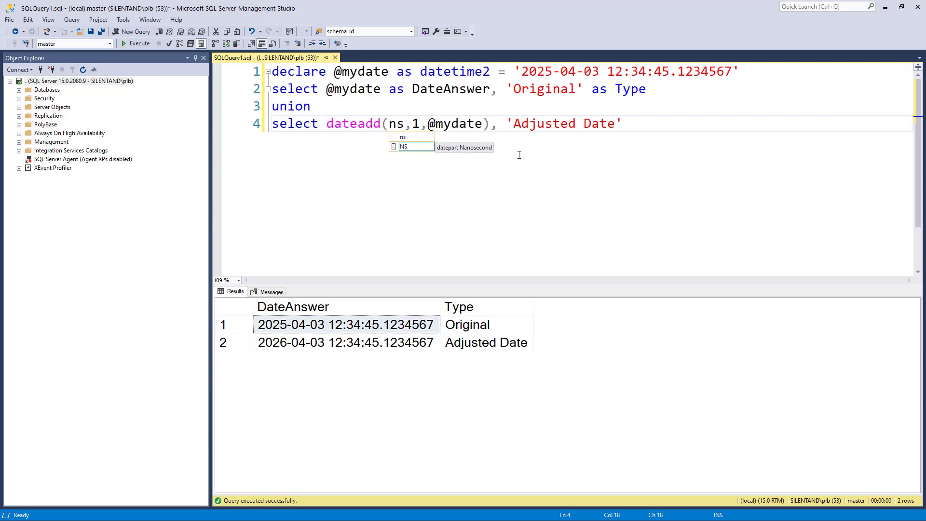
click(519, 154)
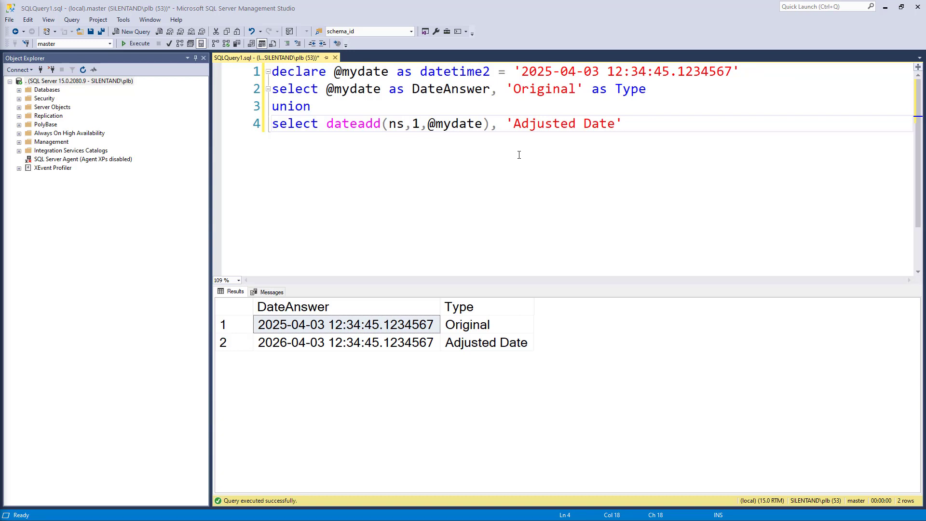
mouse_move(658, 133)
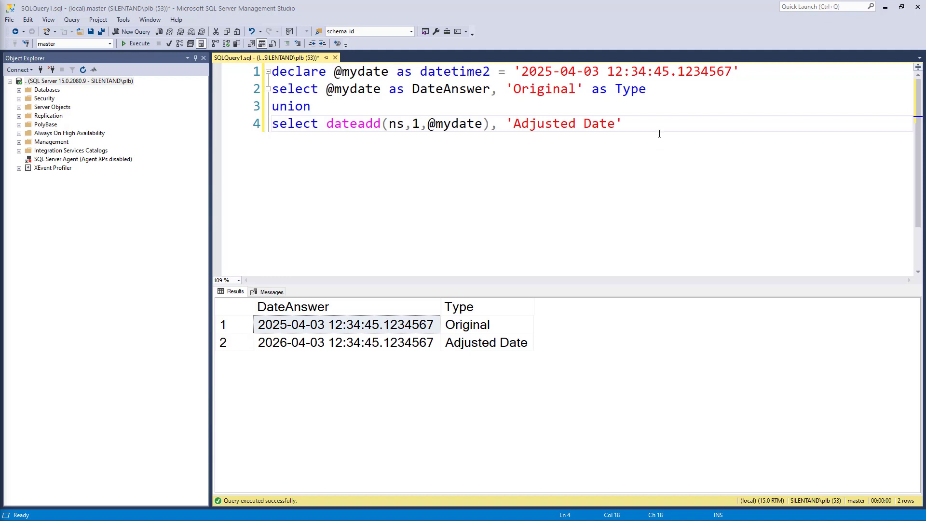
Change the date part to s and select datetime2 to replace it with time
click(622, 123)
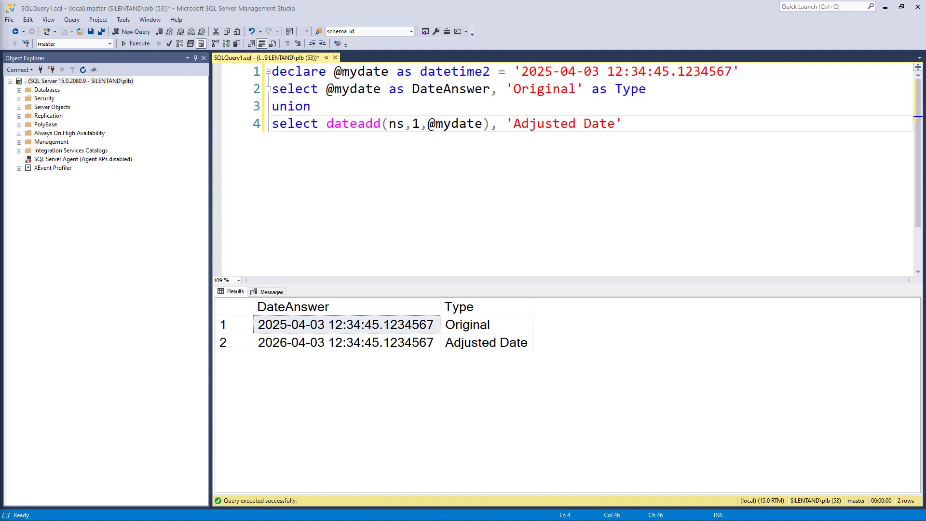
double_click(434, 71)
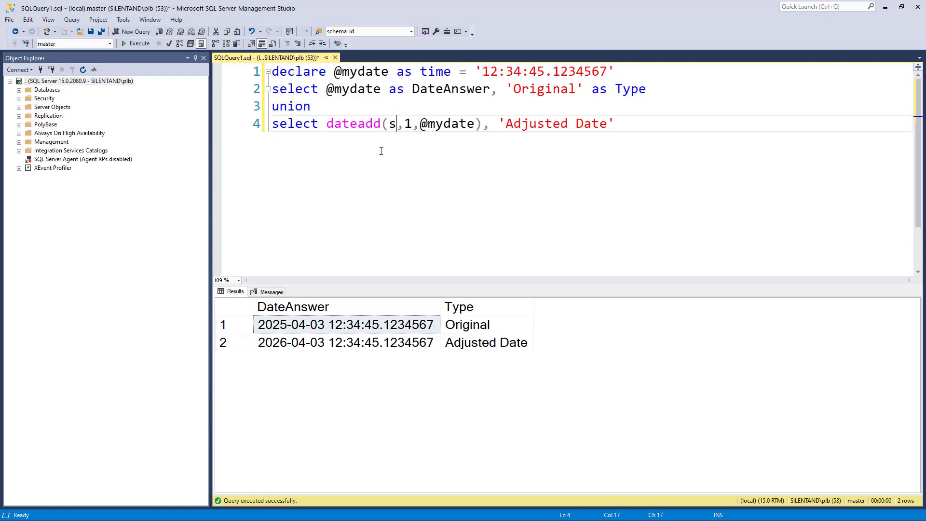
Complete the date part as SECOND and run the query, returning 12:34:45.1234567 and 12:34:46.1234567
text(ec)
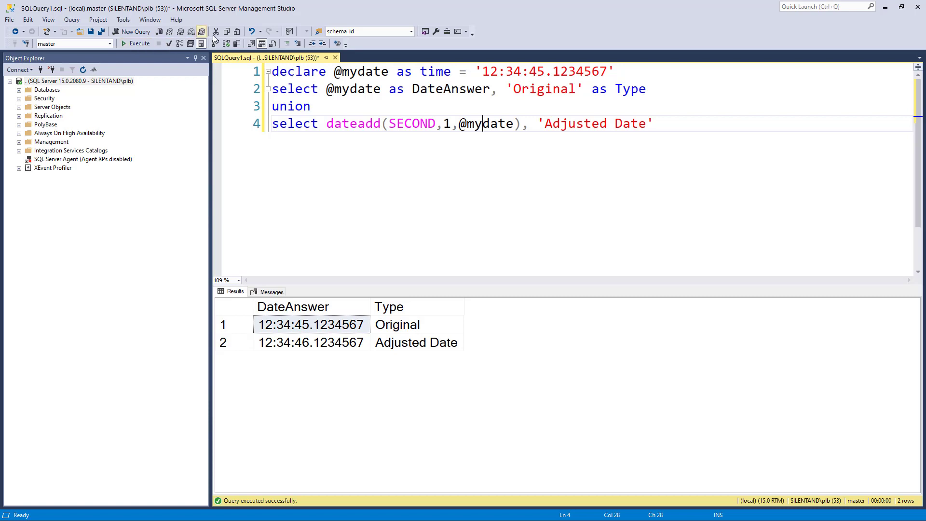
double_click(410, 123)
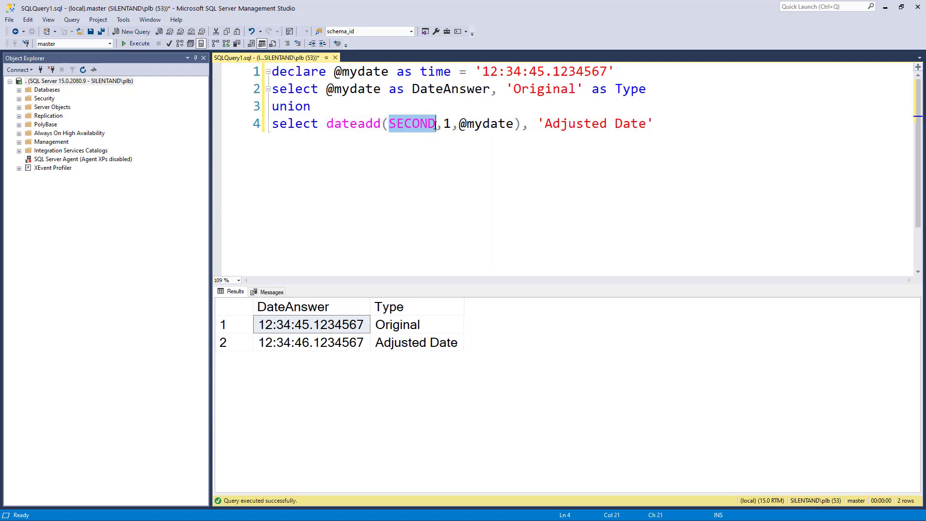
mouse_move(438, 123)
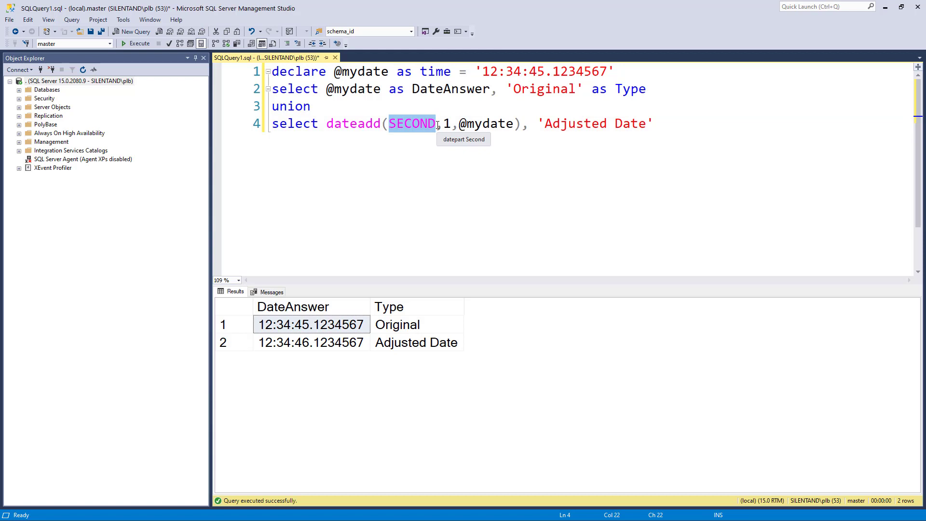
click(447, 123)
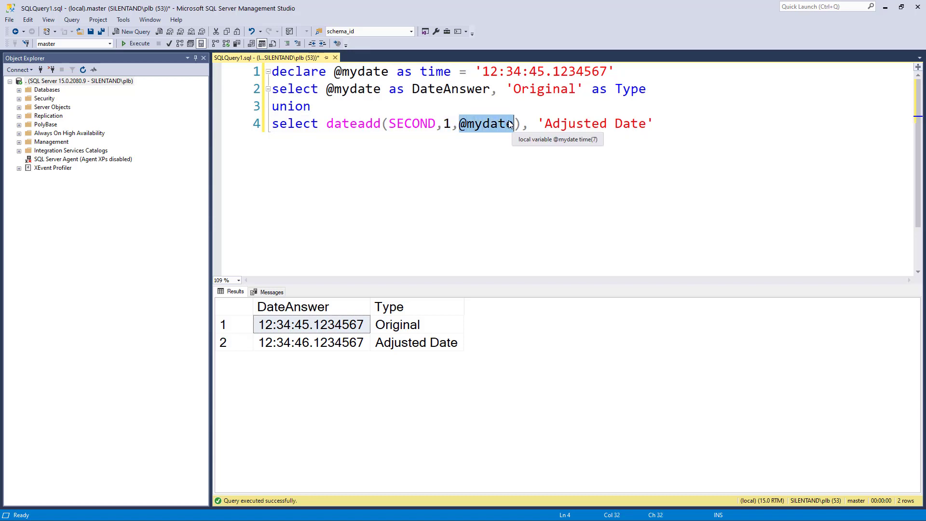
mouse_move(501, 147)
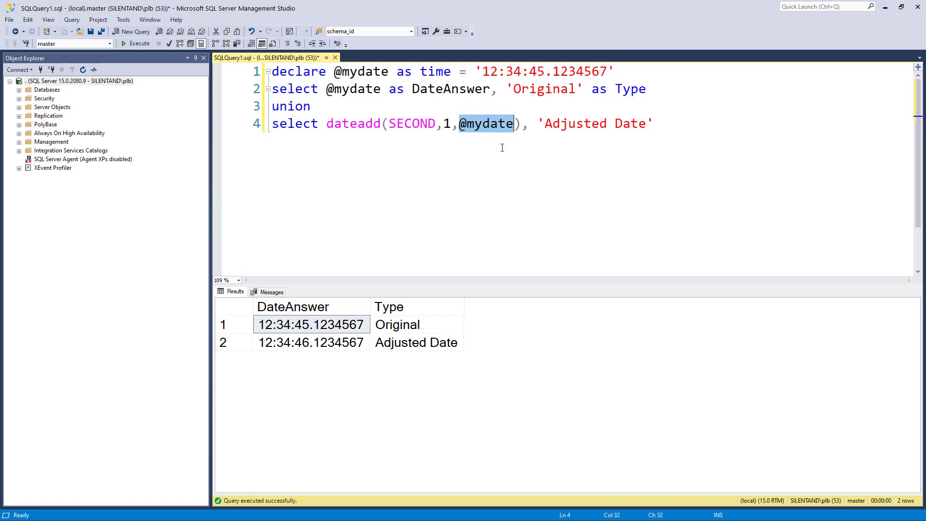